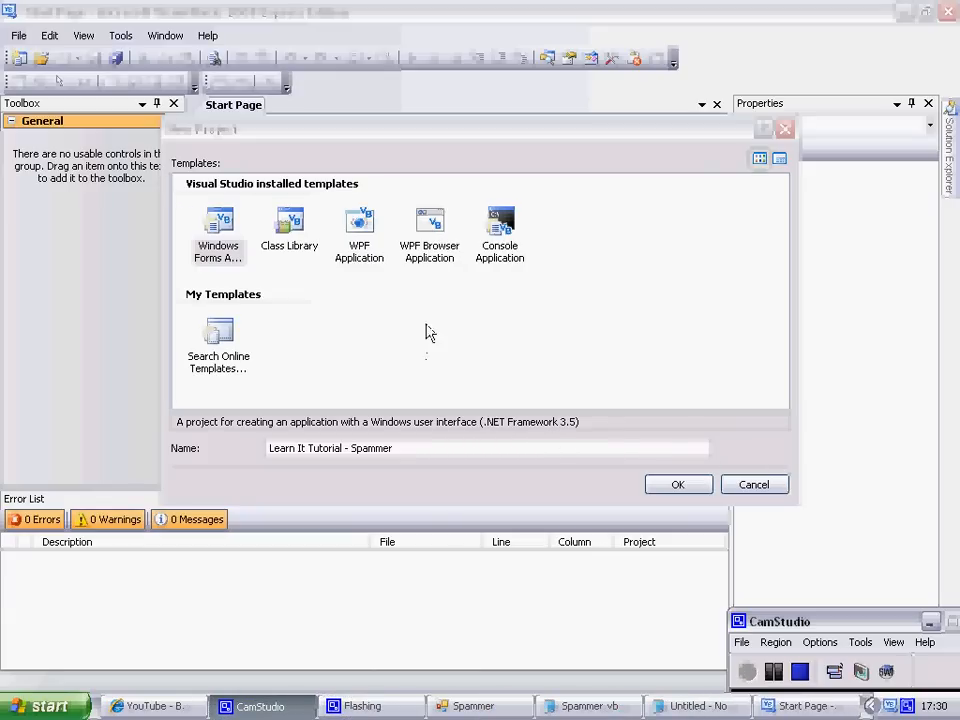
mouse_move(452, 276)
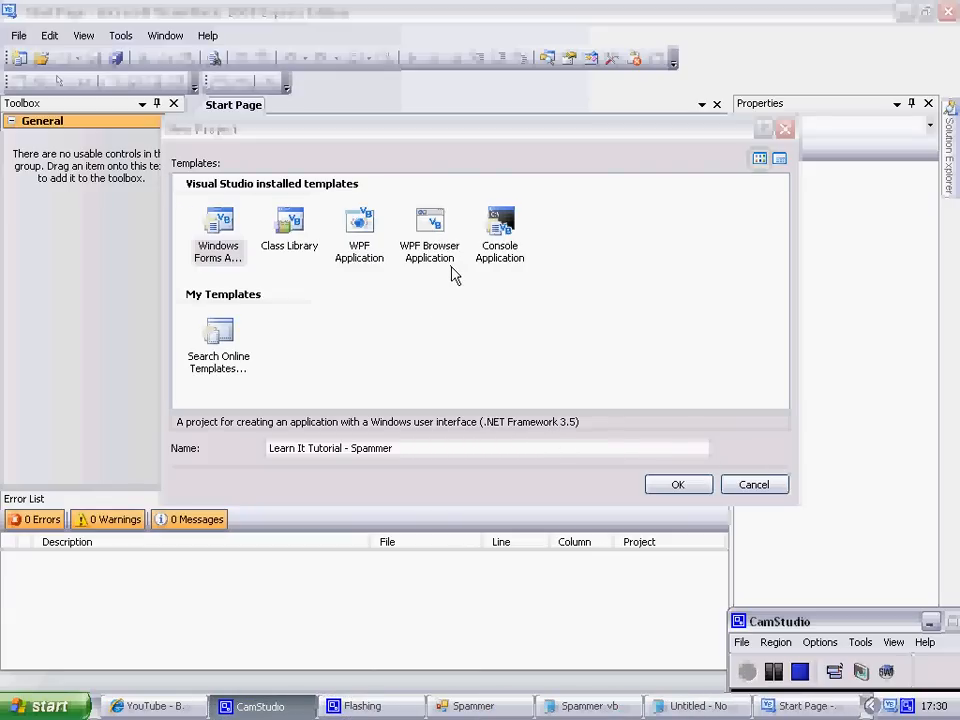
mouse_move(450, 268)
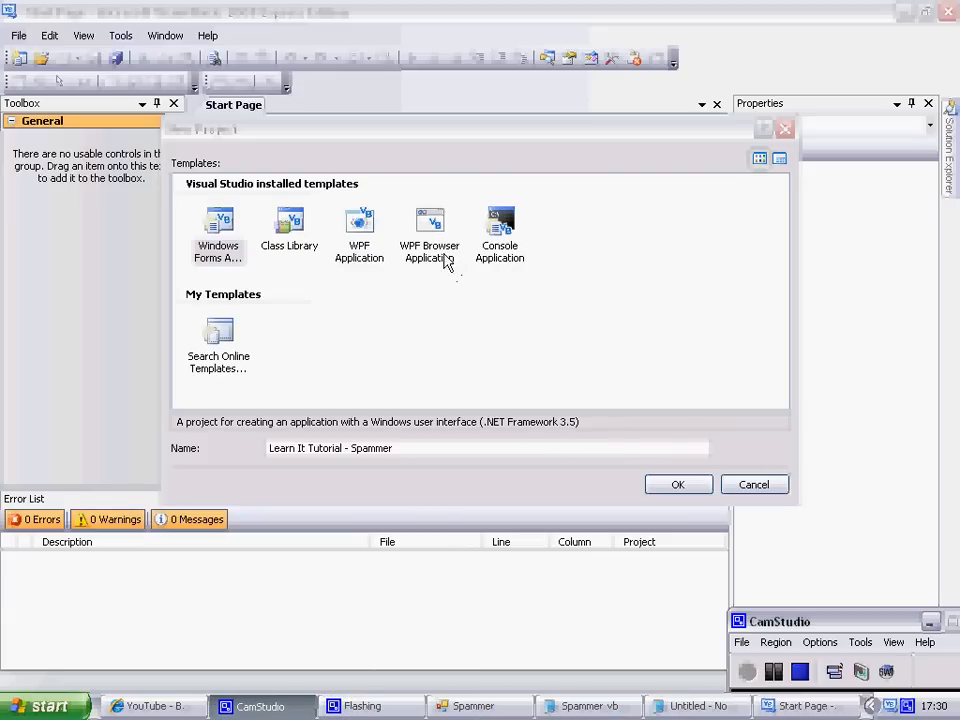
mouse_move(428, 350)
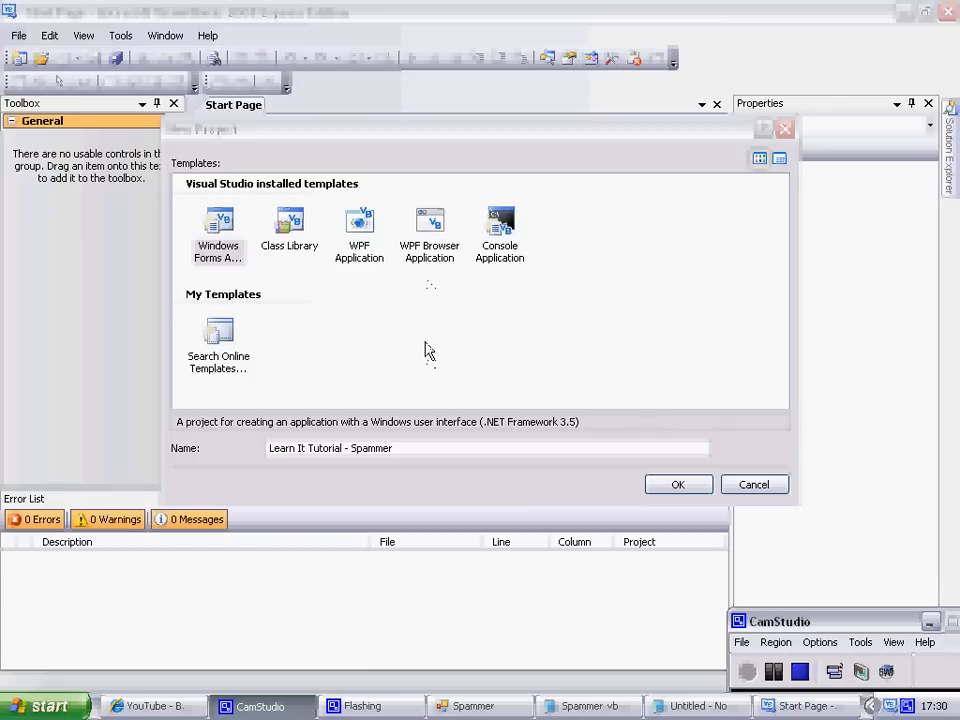
mouse_move(700, 704)
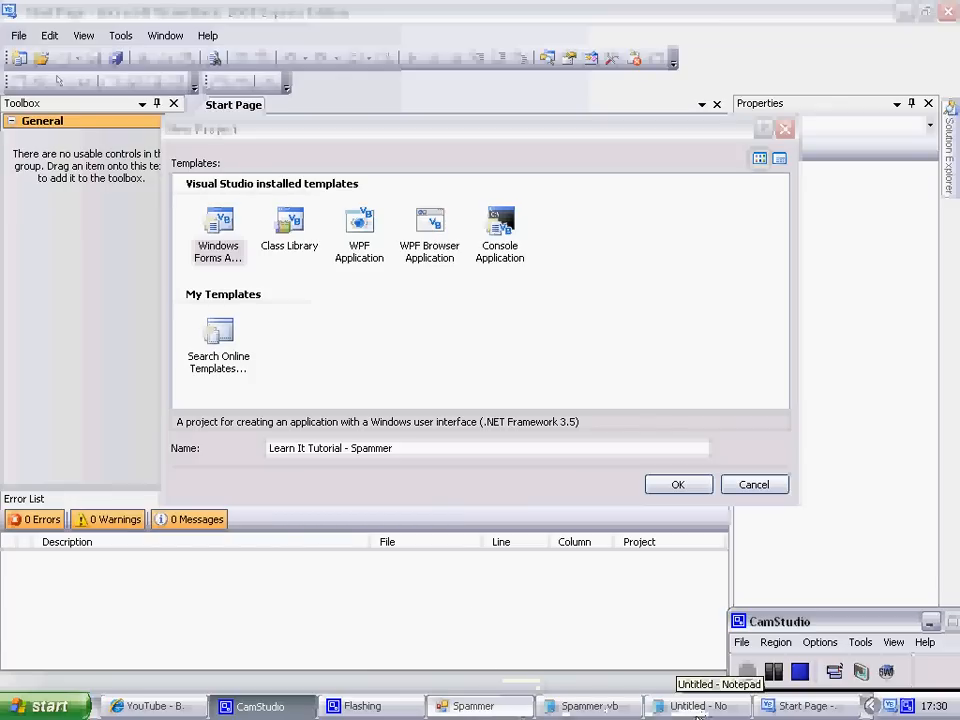
- Bring the Spammer form forward and set its interval to 200
click(472, 706)
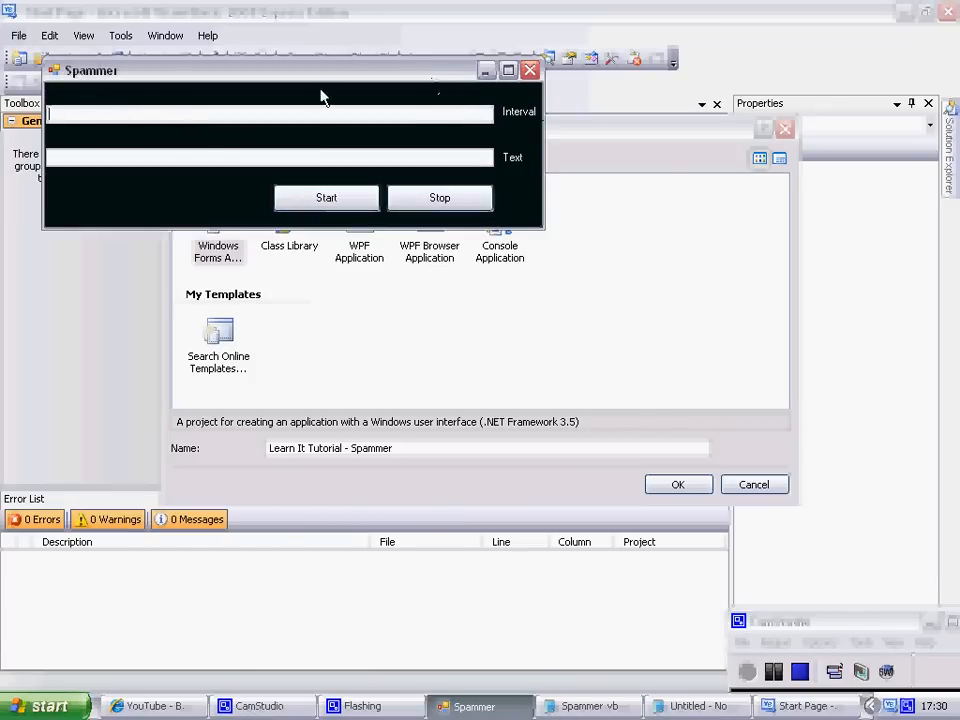
text(2)
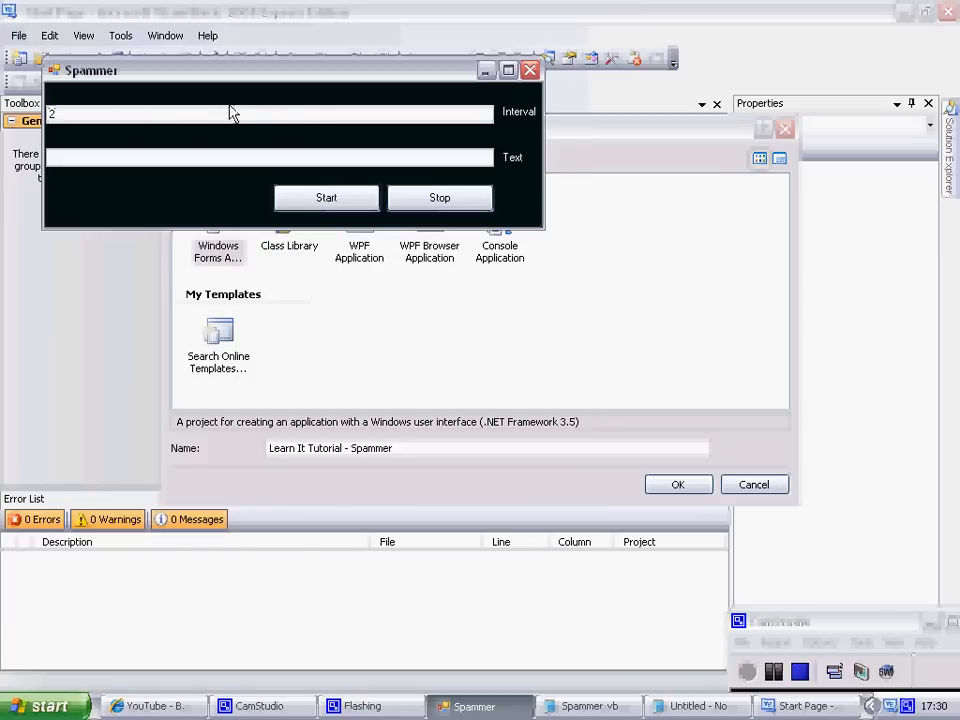
text(00)
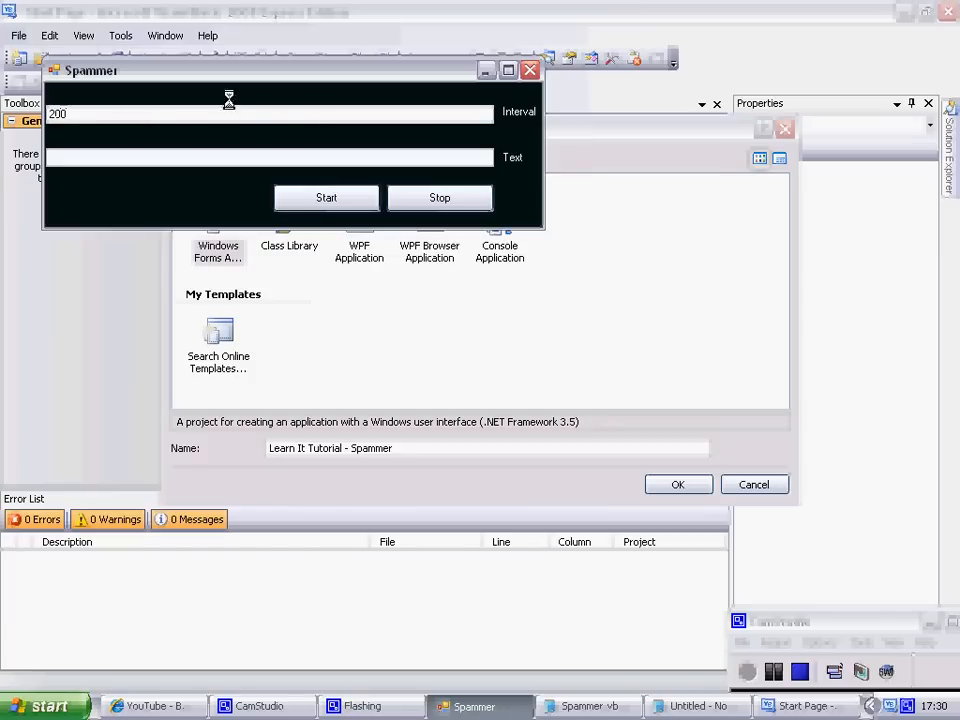
mouse_move(544, 248)
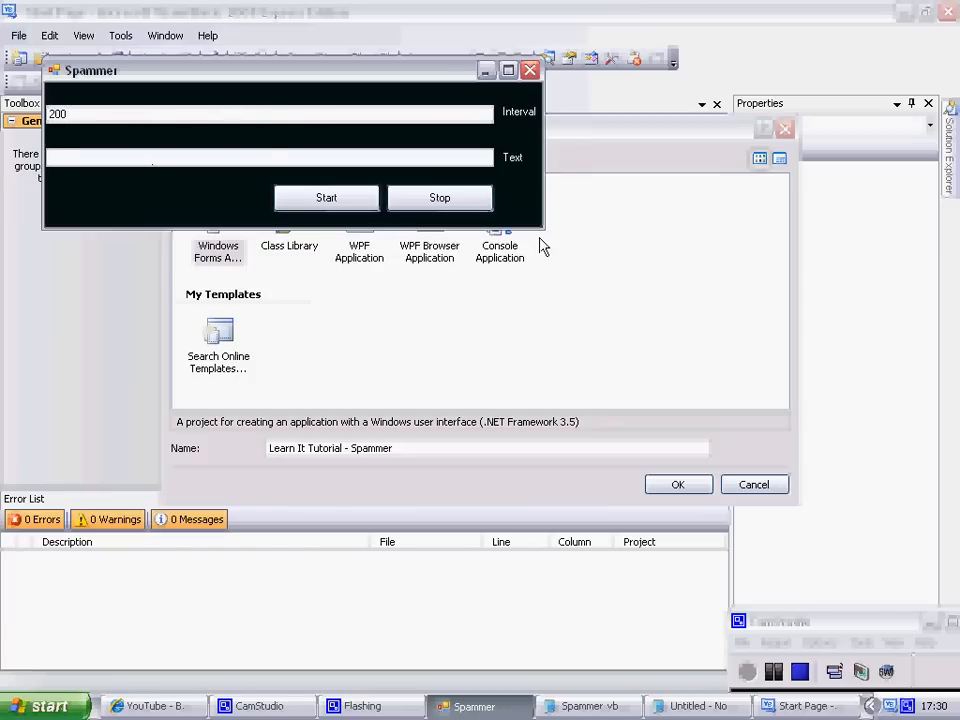
- Enter the message 'Hi guys welcome to my tutorial' in the Text box
click(270, 156)
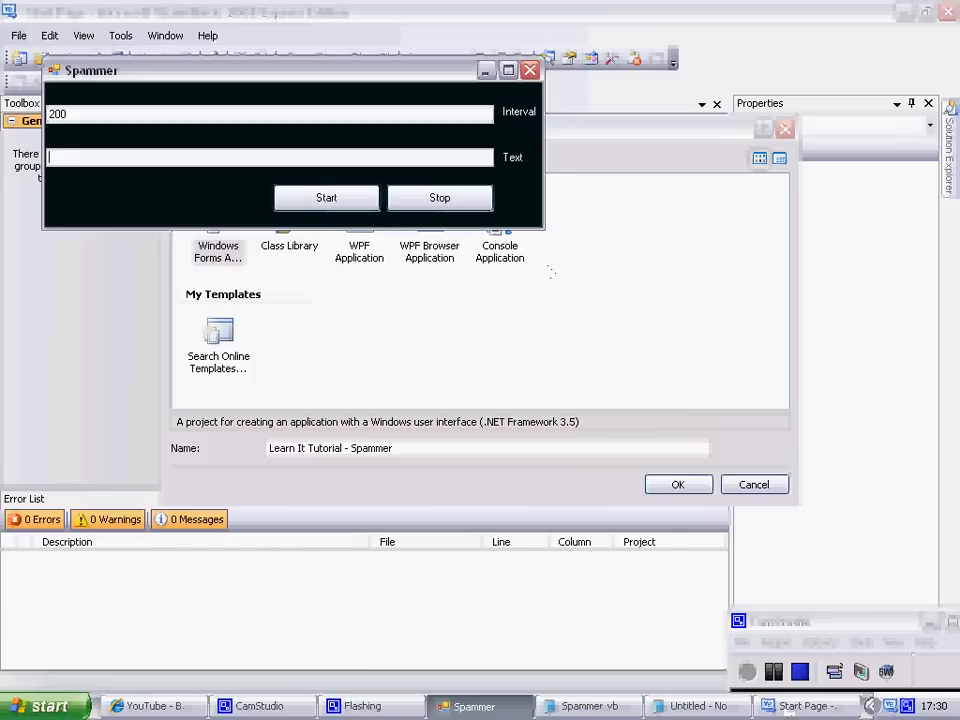
mouse_move(148, 164)
text(Hi g)
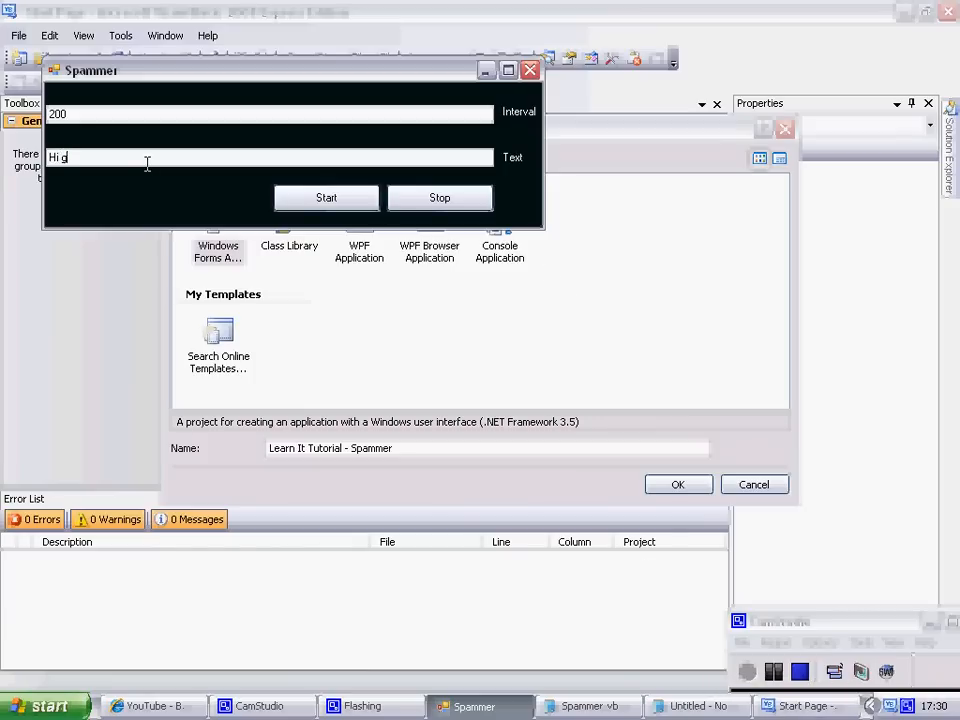
text(uys welcom)
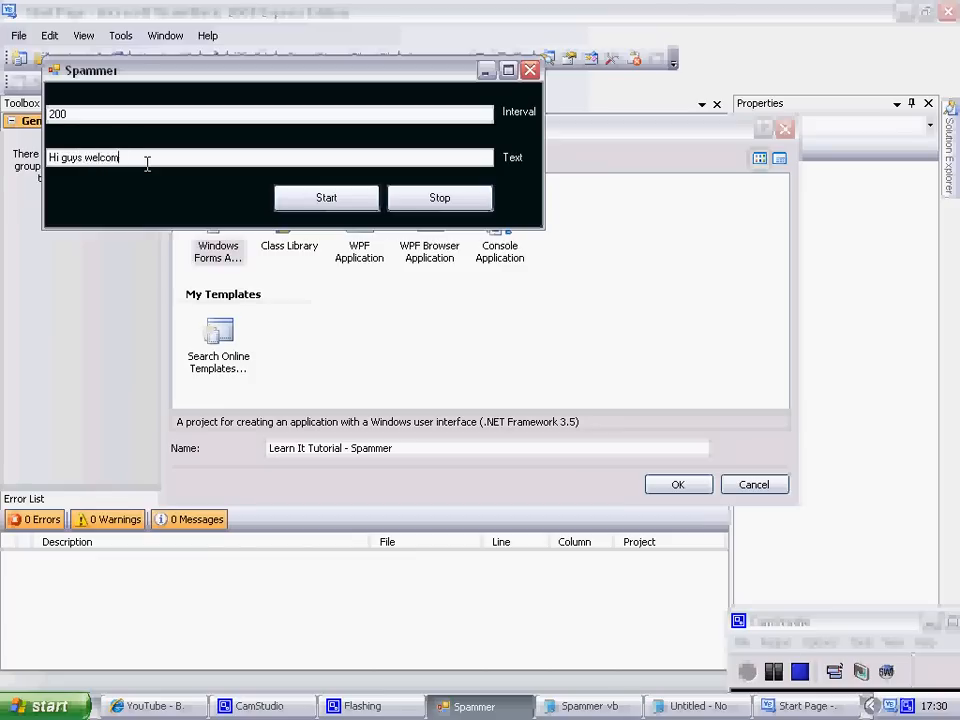
text(e to)
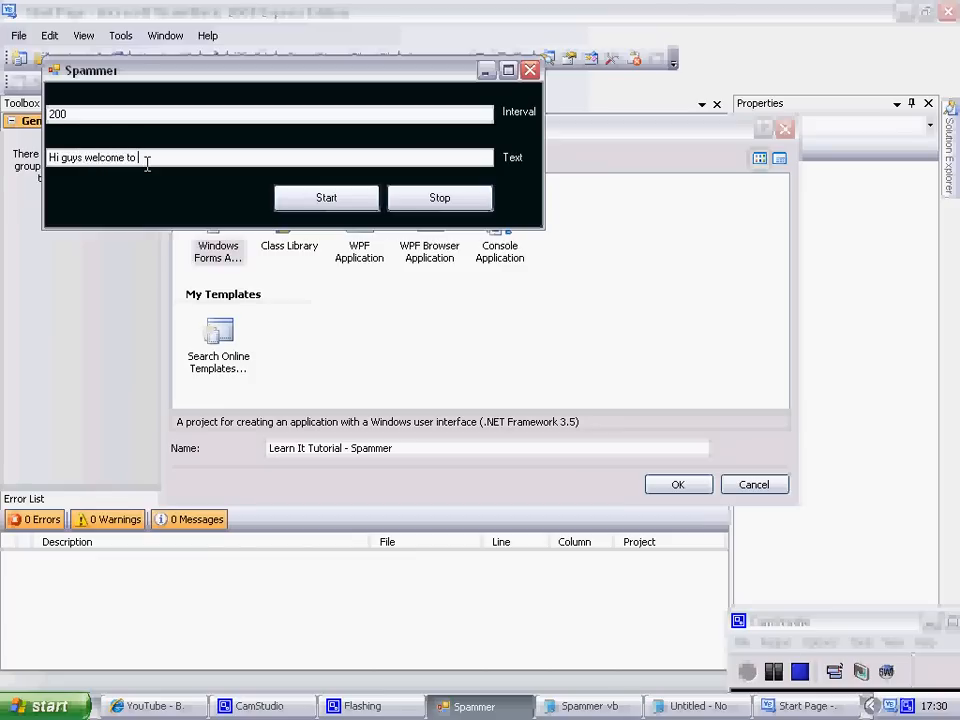
text(my tutori)
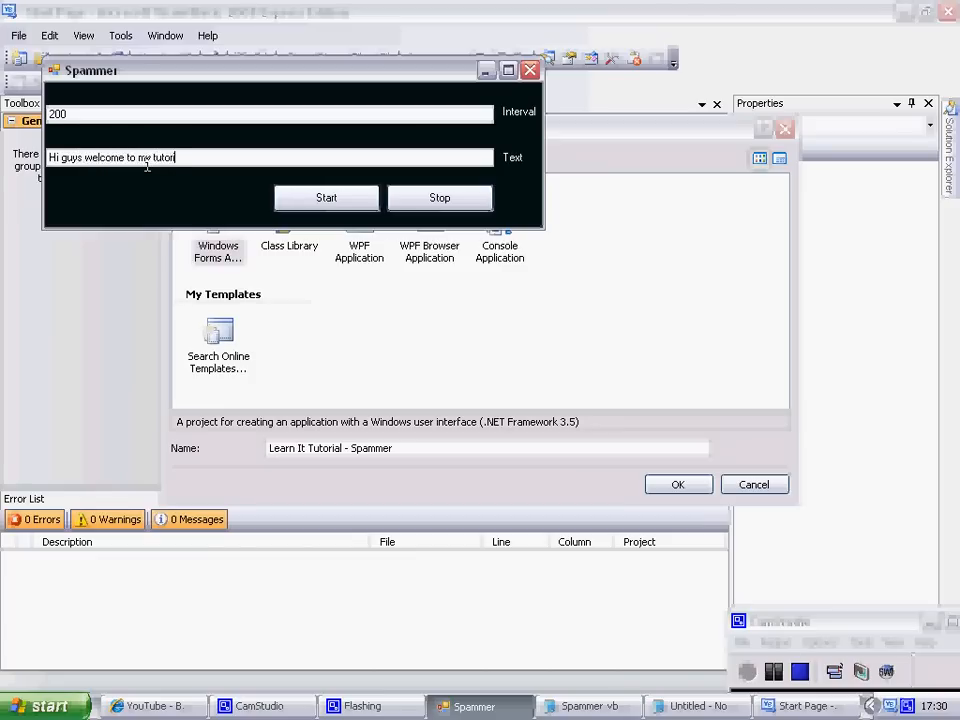
text(ial)
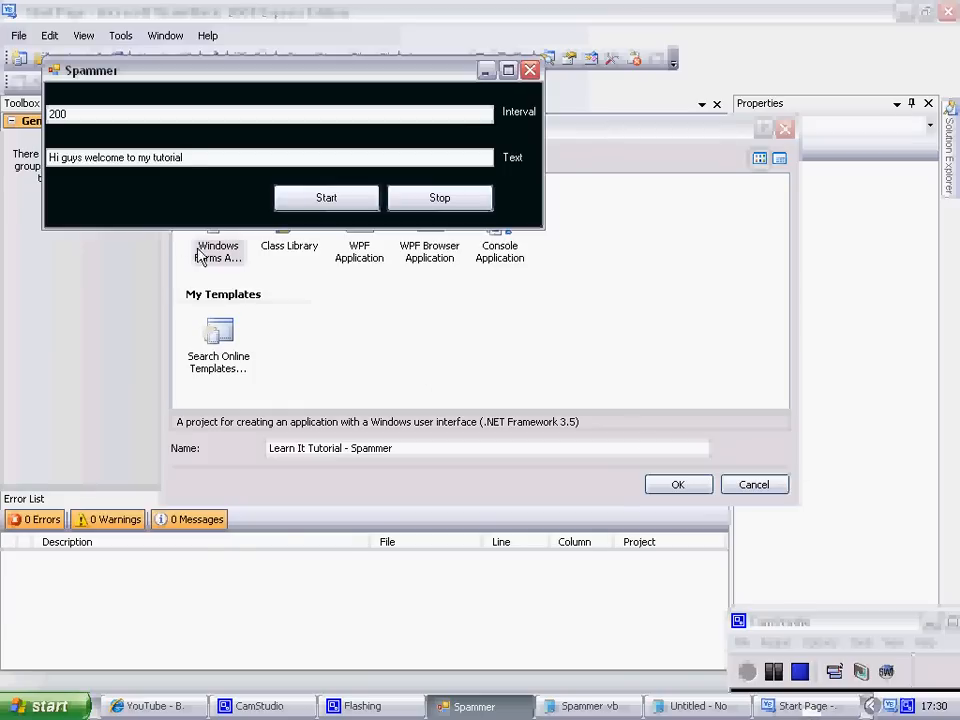
- Start the spammer and focus Notepad so it fills with the repeated message
click(326, 198)
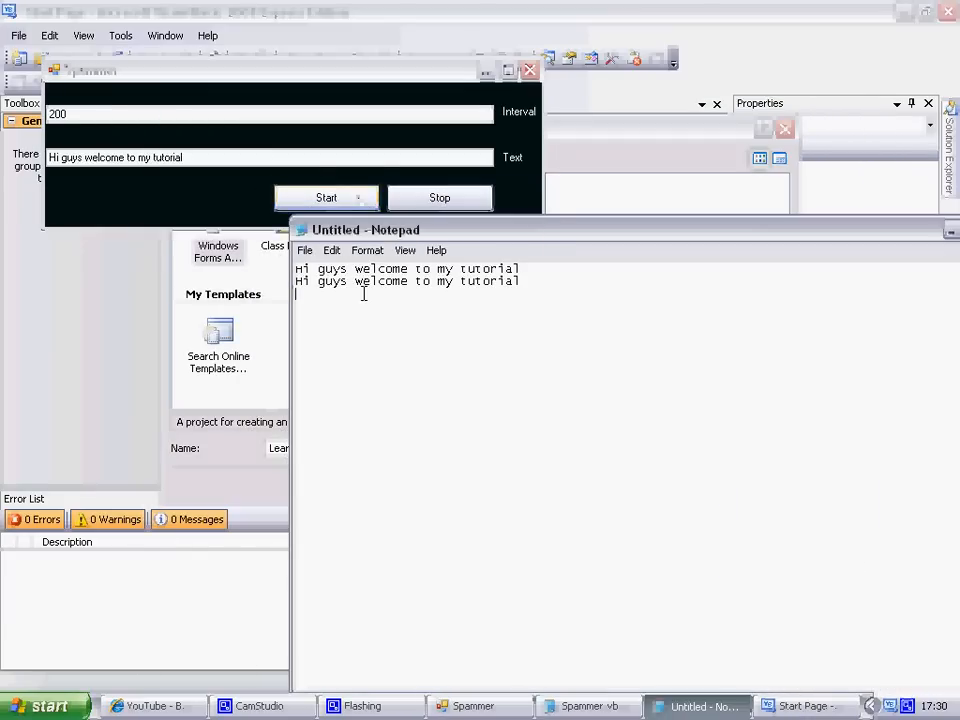
click(326, 198)
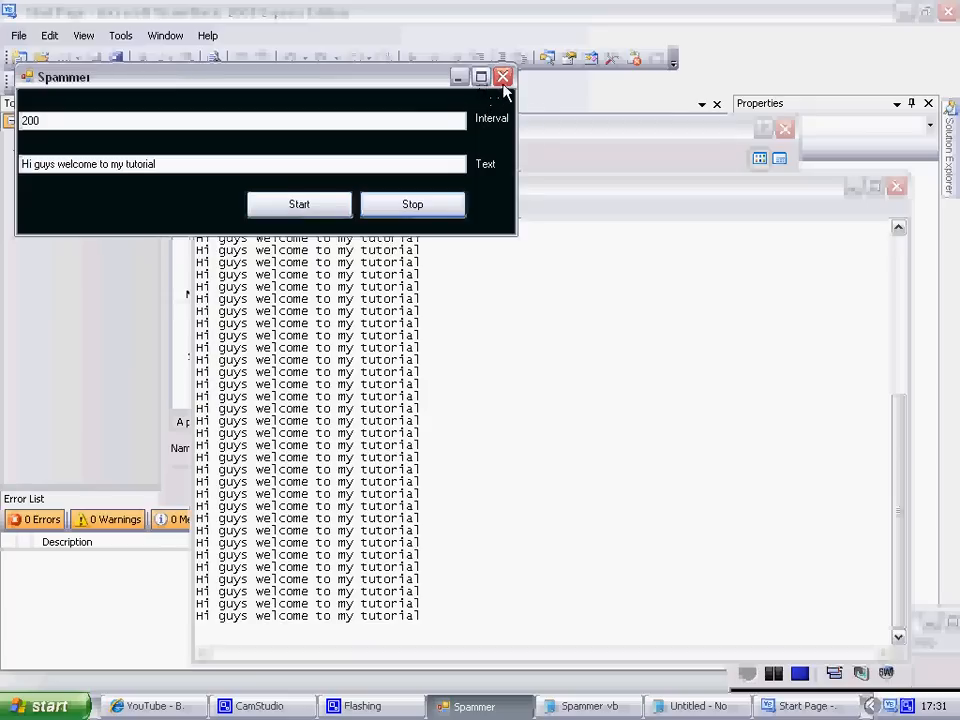
- Close the Spammer form, Notepad and the New Project dialog, leaving the Start Page
click(504, 76)
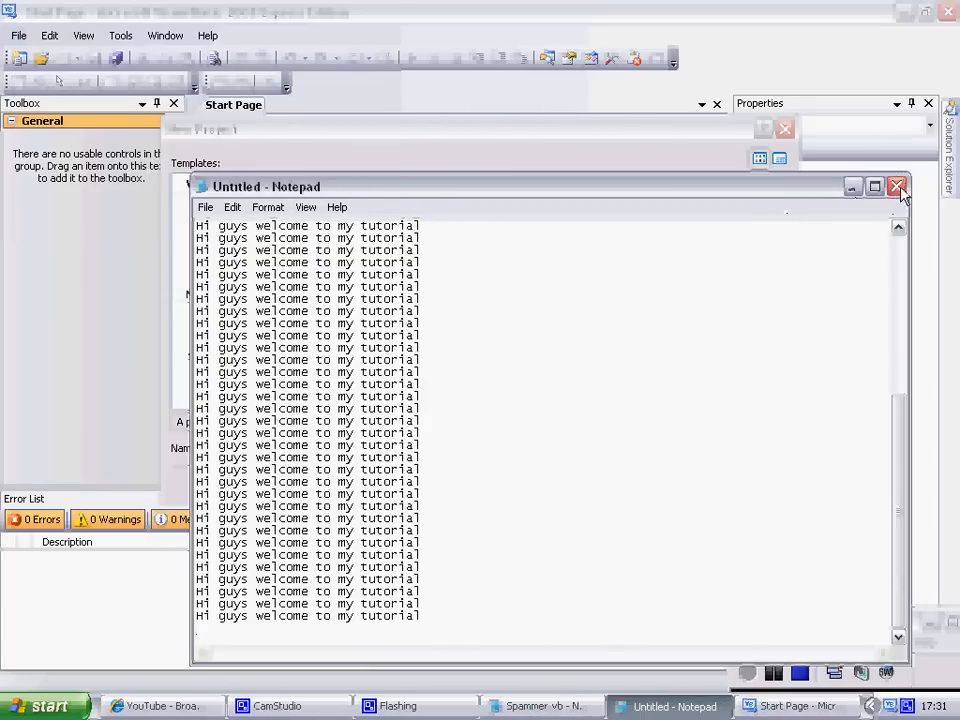
click(896, 186)
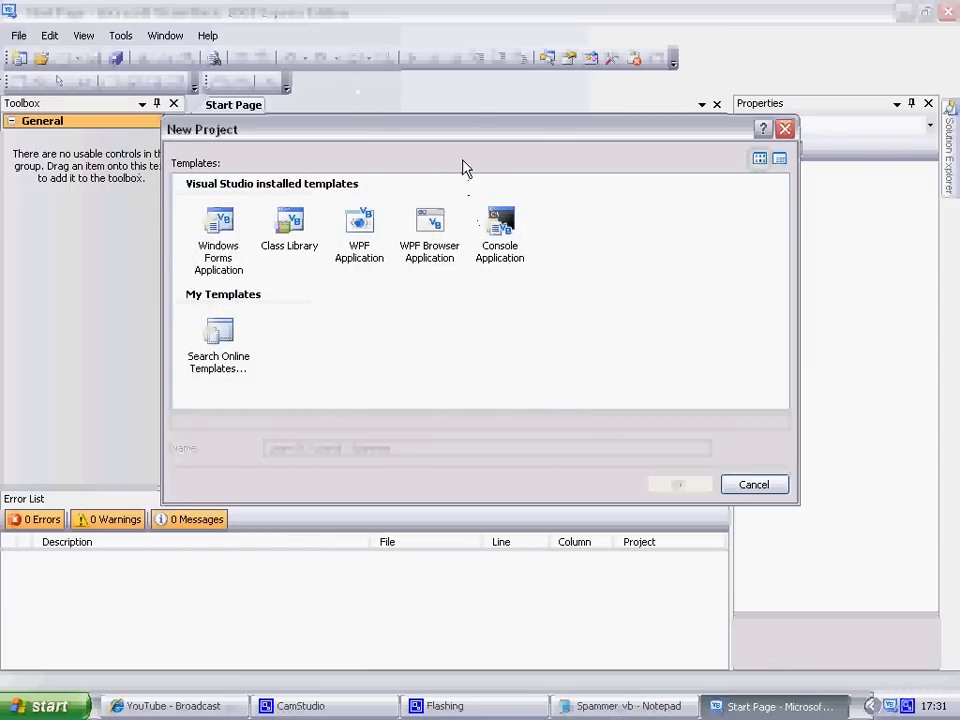
click(754, 484)
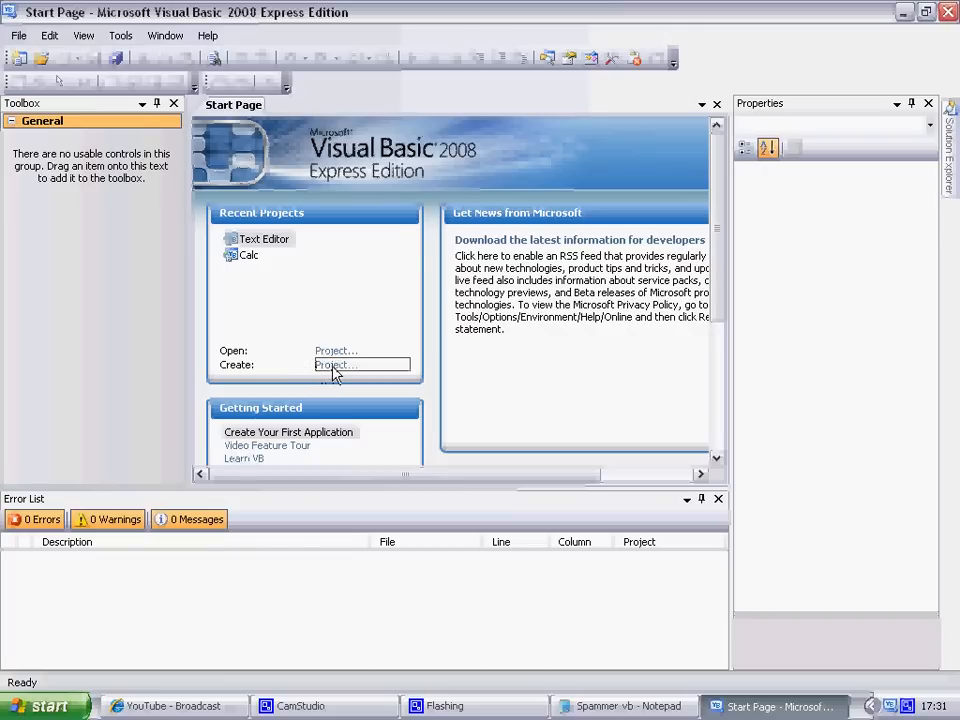
- Create a Windows Forms project named 'Spammer - Learn It Tutorial'
click(336, 364)
text(Spammer -)
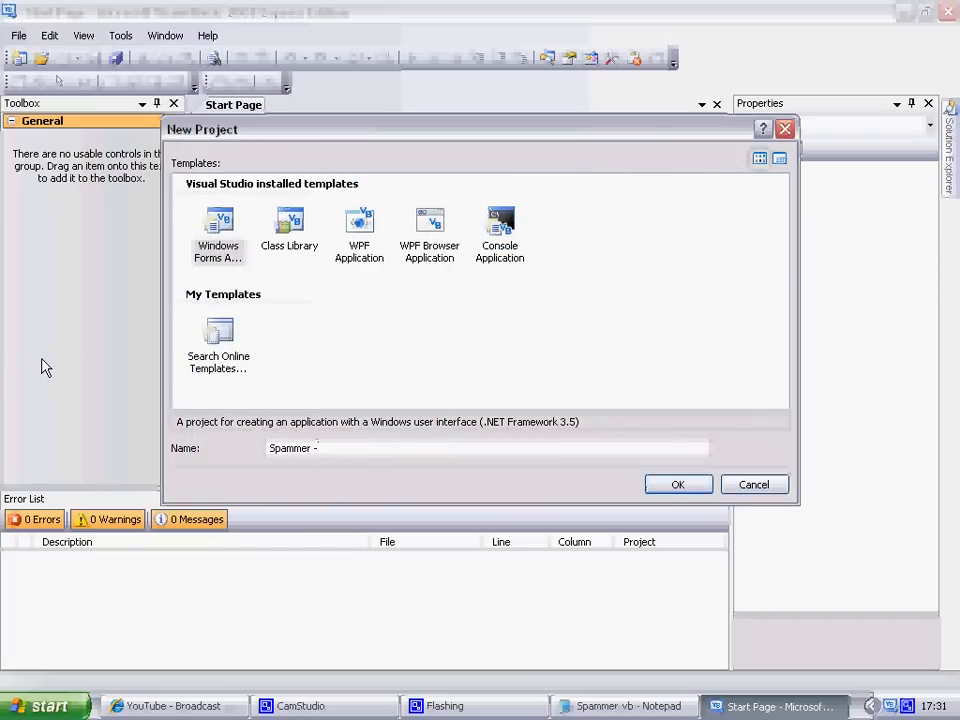
text(Learn)
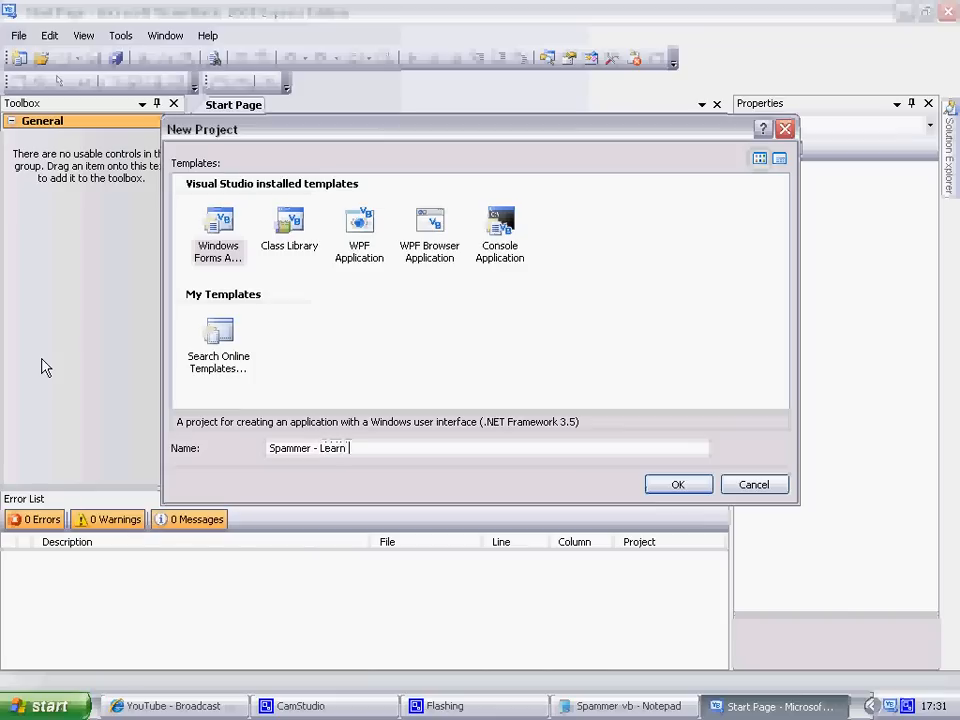
text(It Tutor)
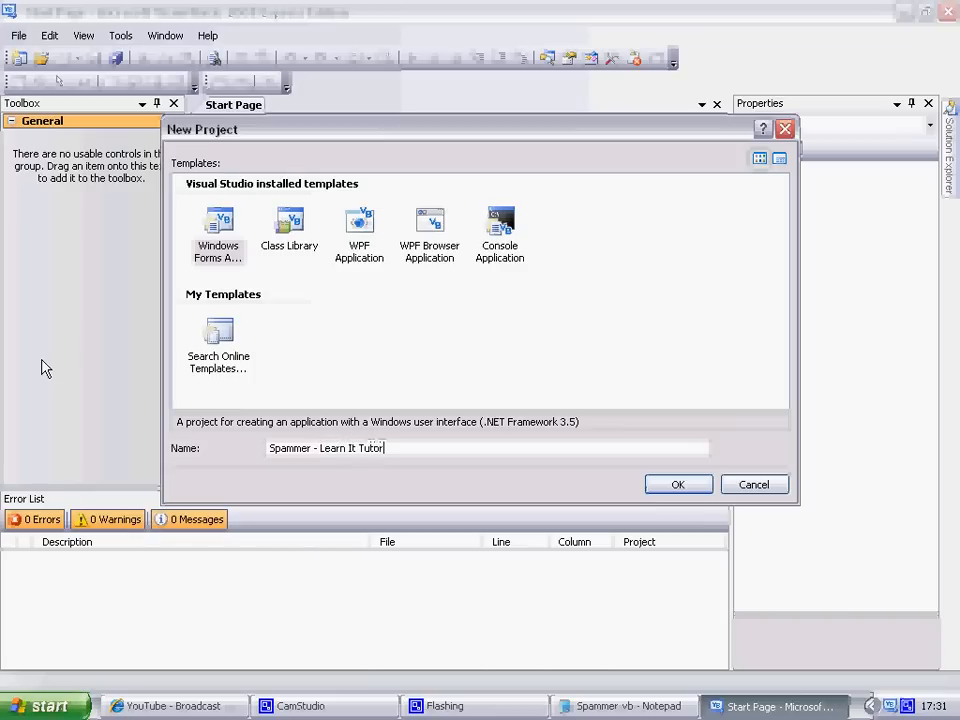
text(ial)
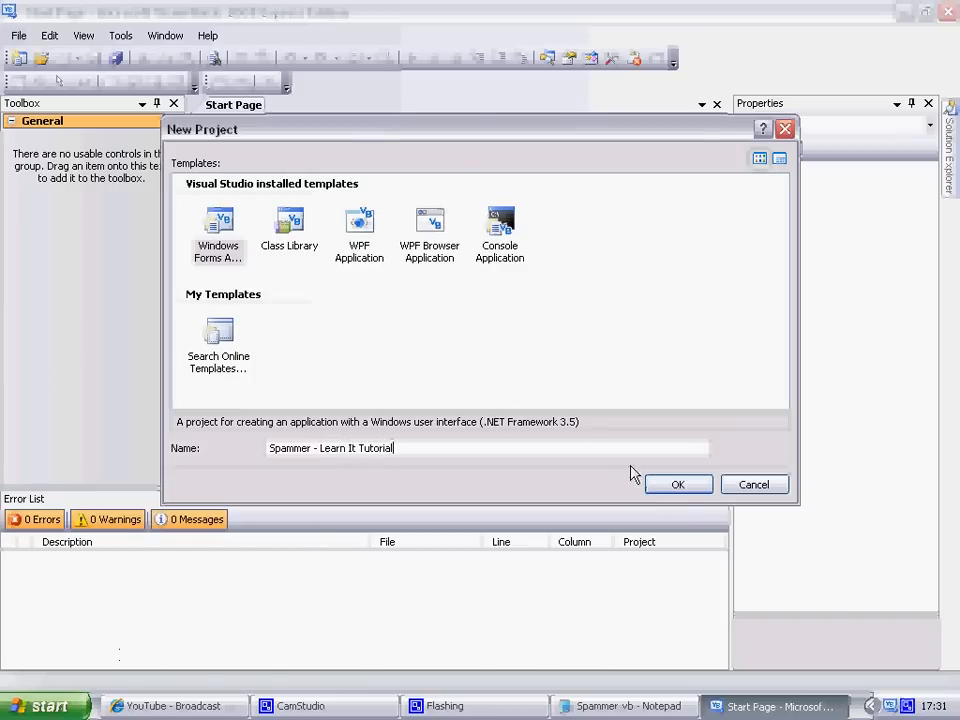
click(678, 484)
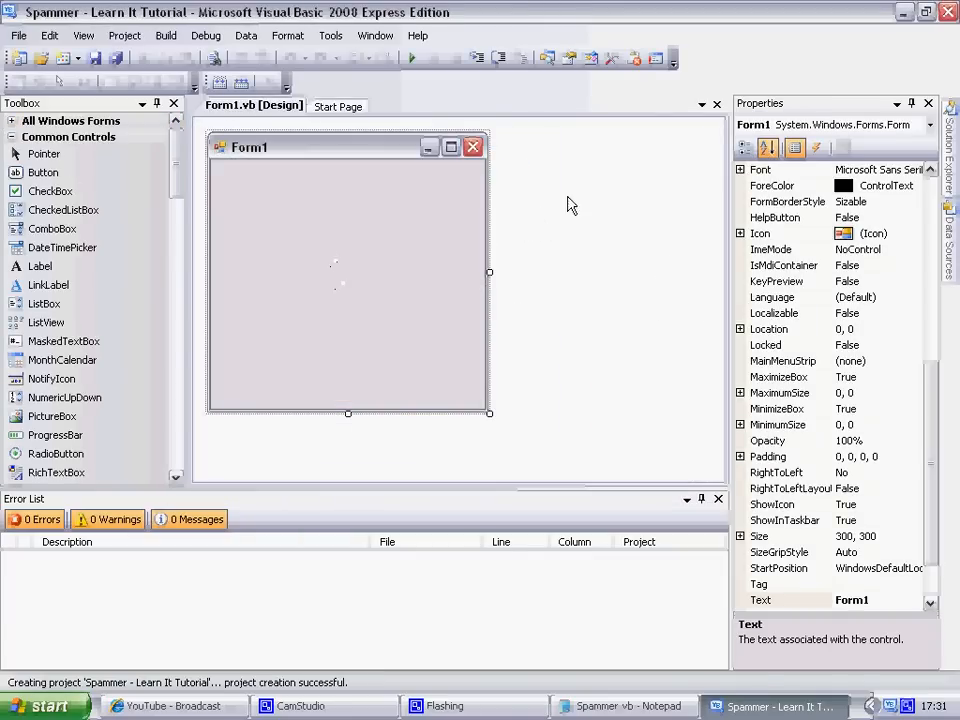
- Widen Form1 and make it slightly shorter
drag(488, 272, 628, 272)
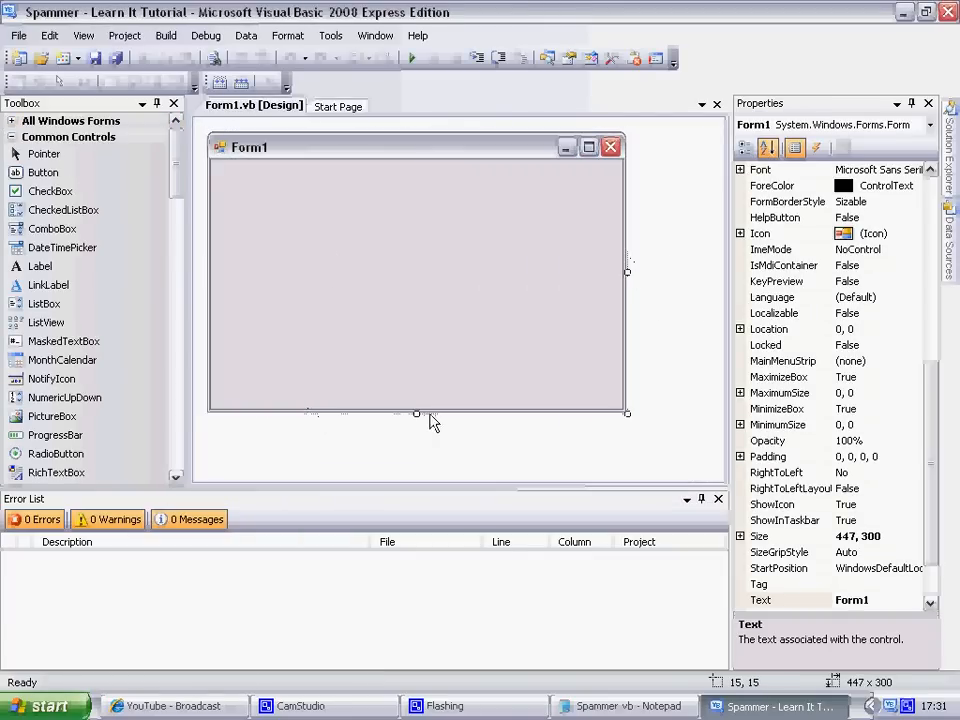
drag(416, 414, 416, 376)
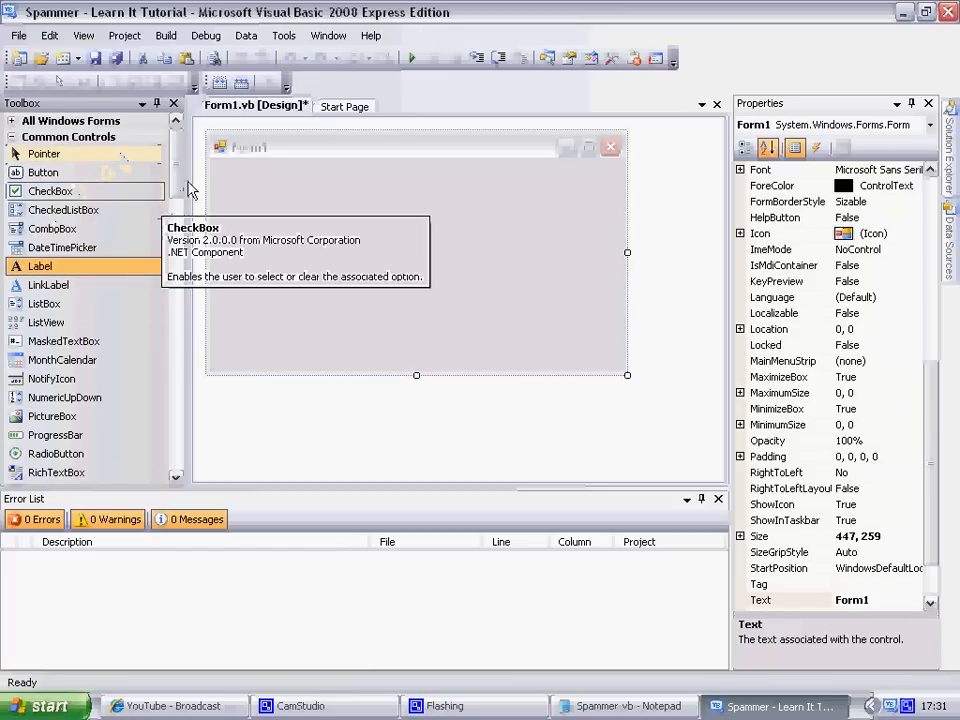
scroll(down, 3)
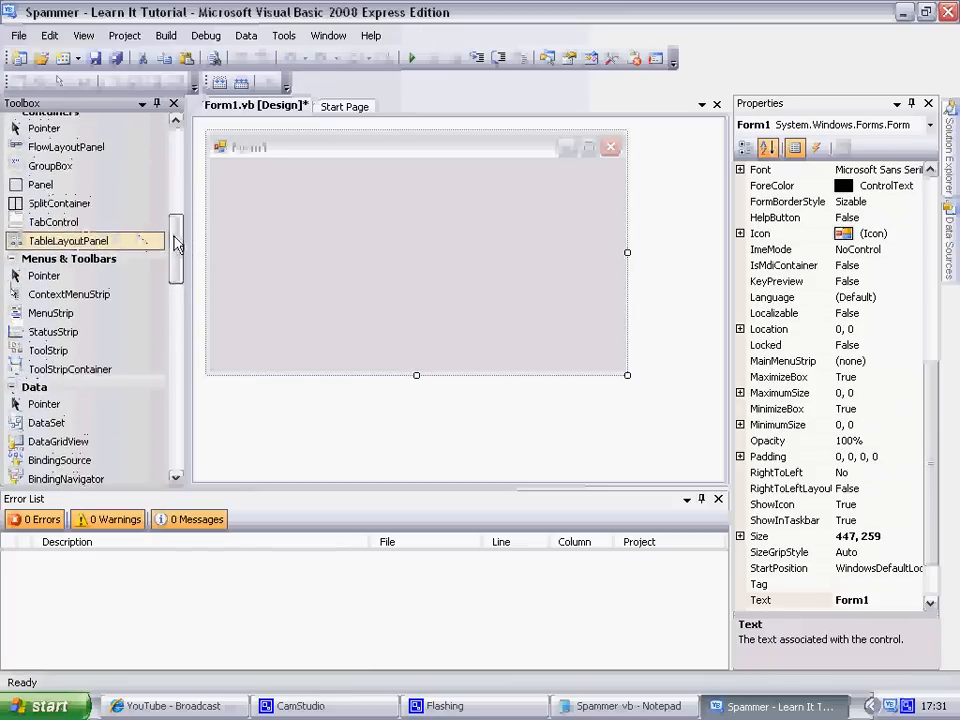
scroll(up, 3)
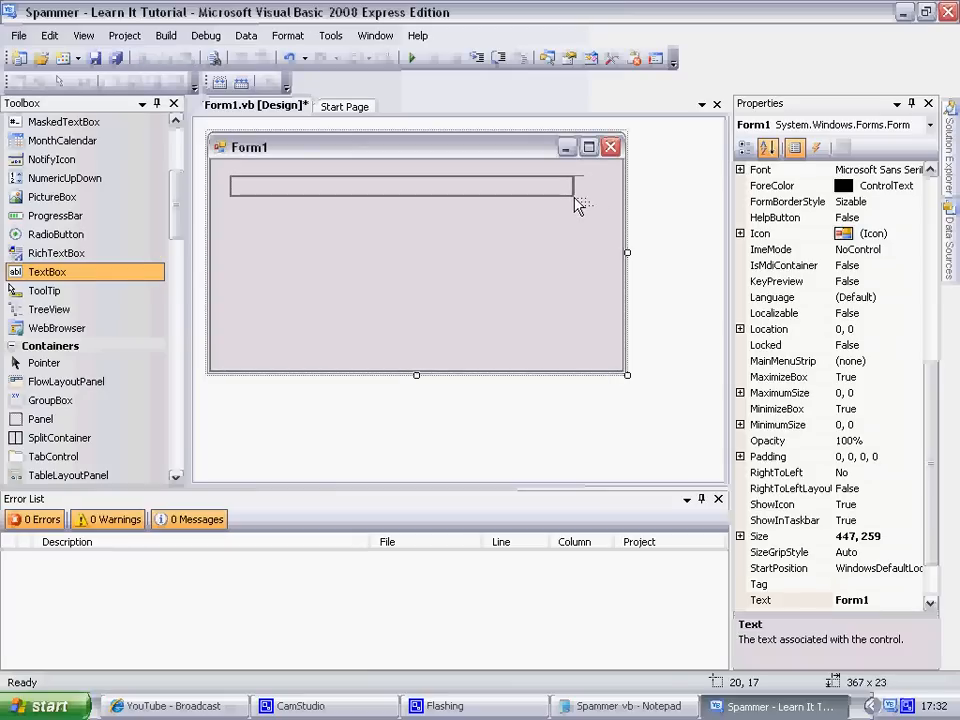
- Place two text boxes across the top of the form
click(400, 184)
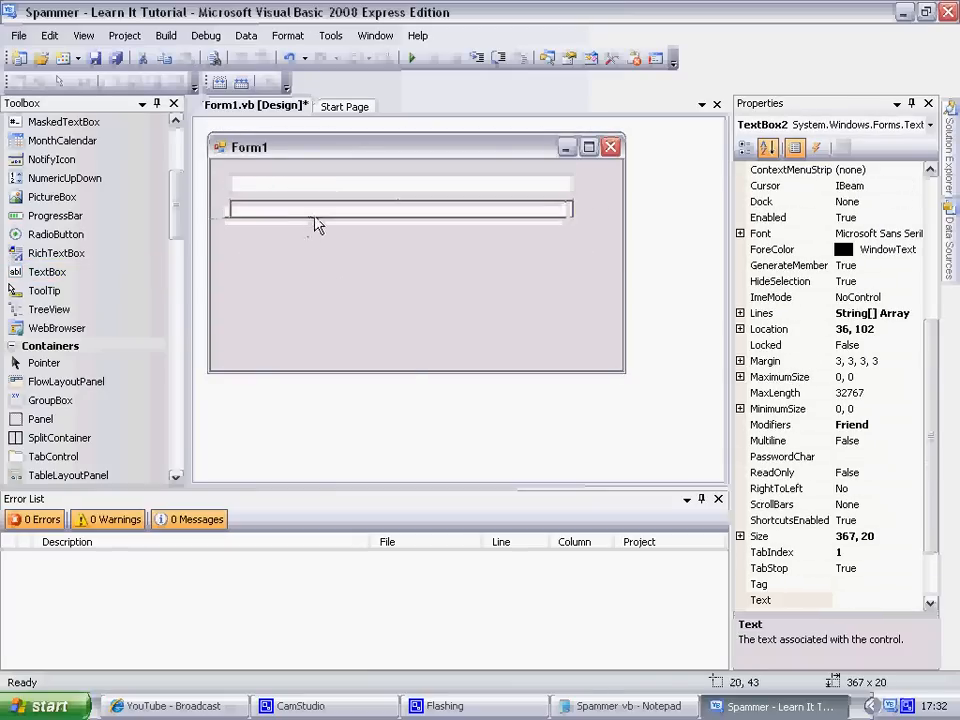
click(400, 320)
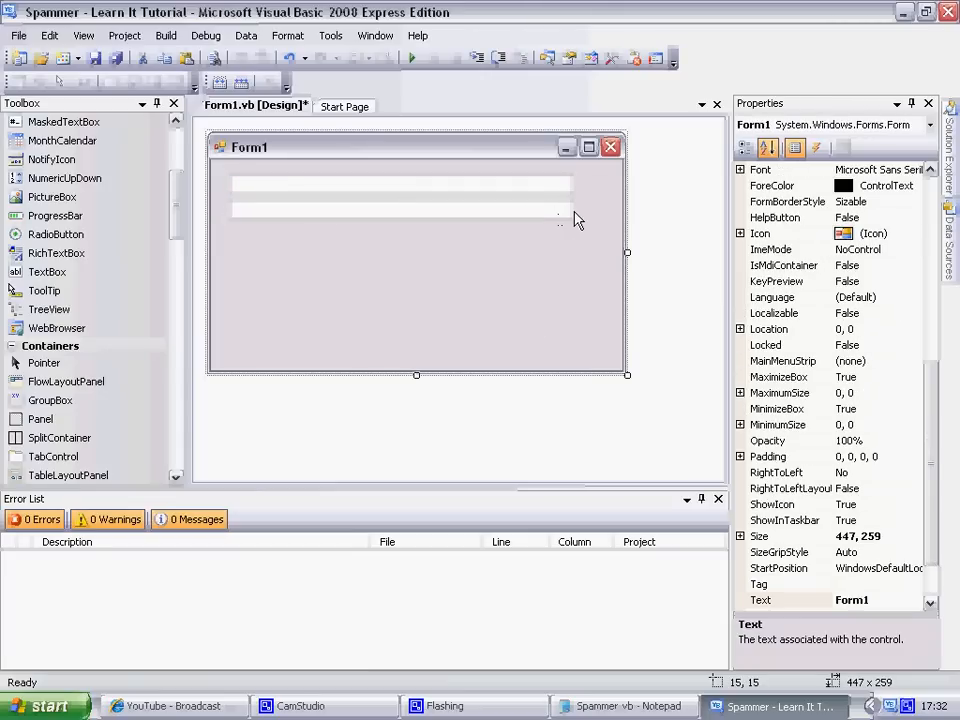
click(380, 210)
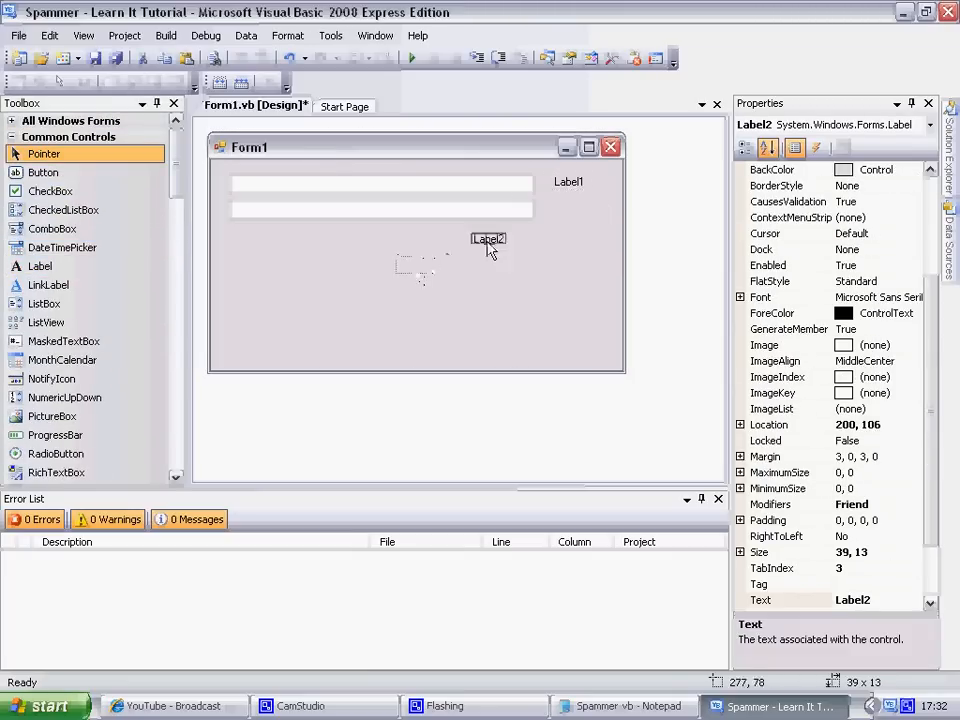
- Position two labels beside the text boxes and set the first to read Interval
drag(488, 238, 568, 206)
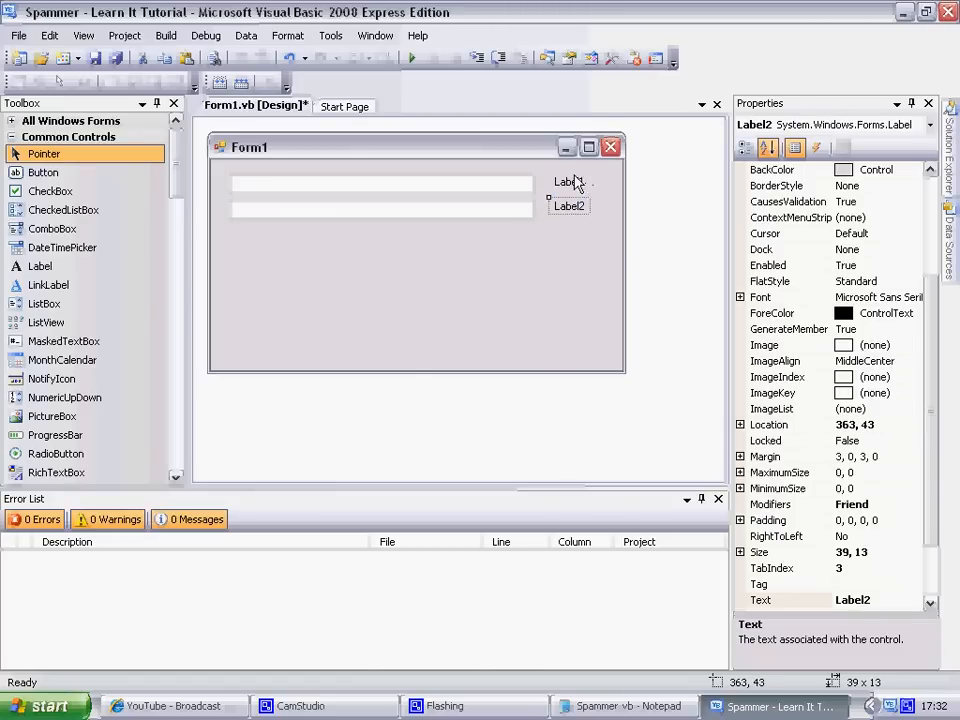
click(568, 182)
text(Interval)
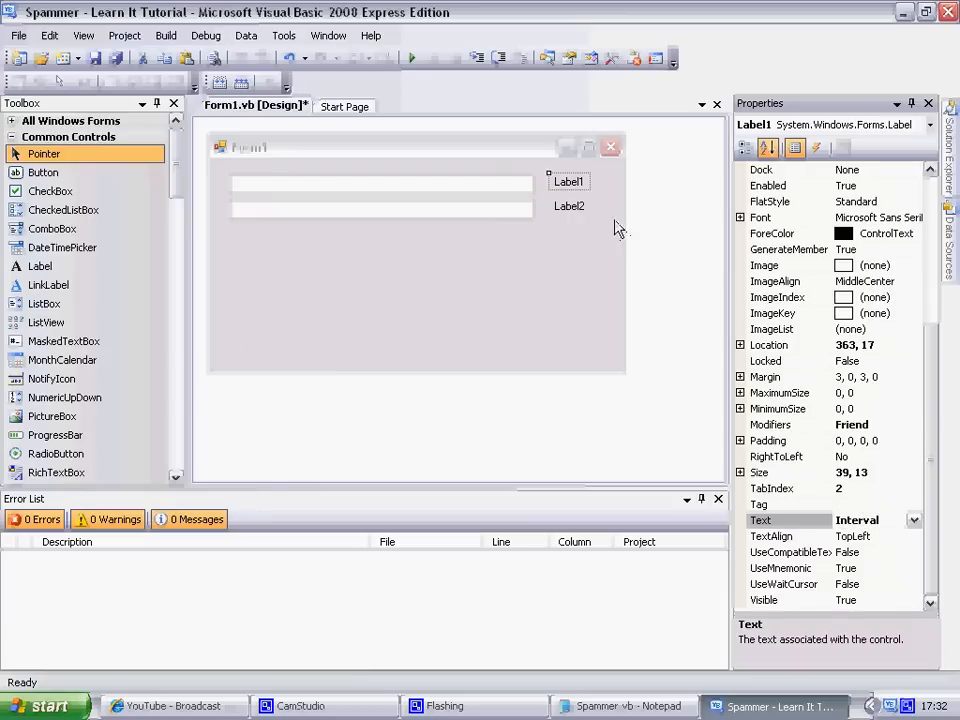
click(568, 206)
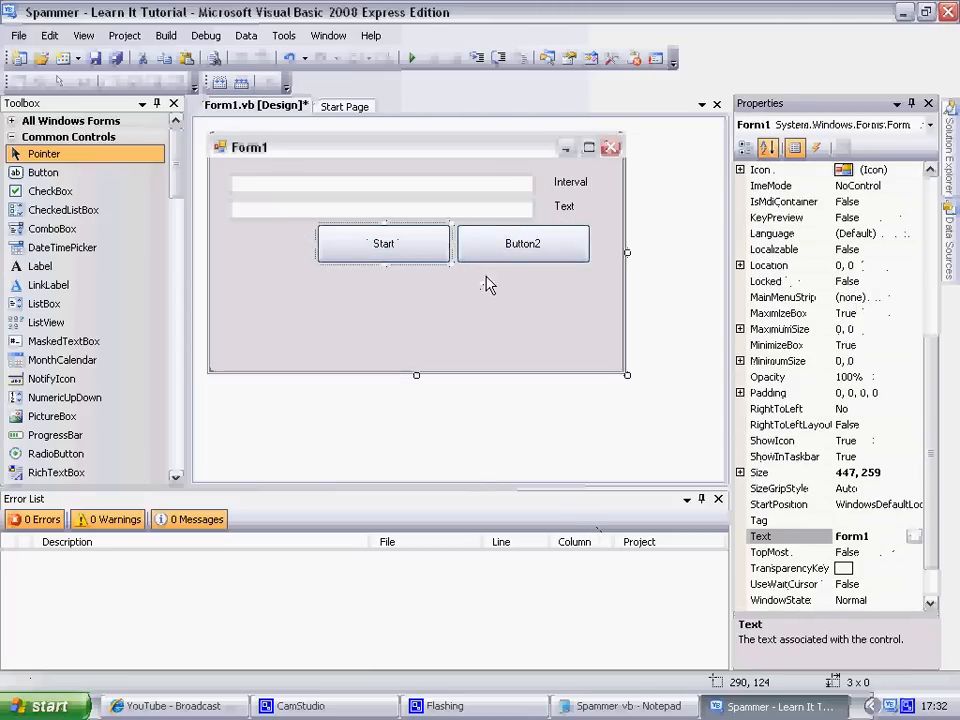
- Select the second button below the text boxes to rename it
click(522, 244)
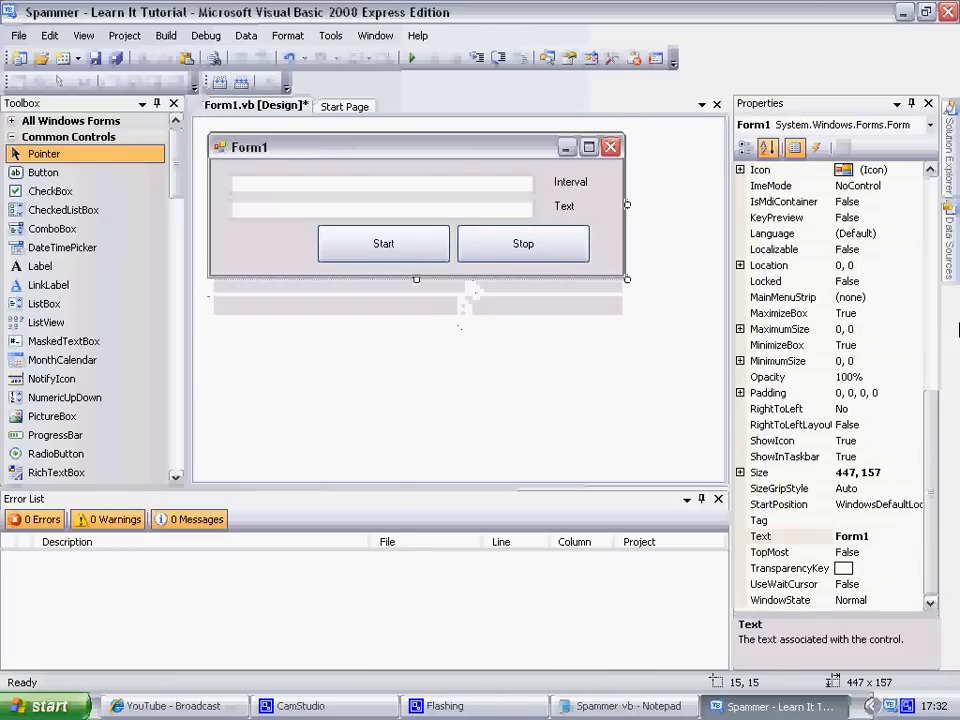
- Set the form's BackColor to the web colour Orange
scroll(up, 3)
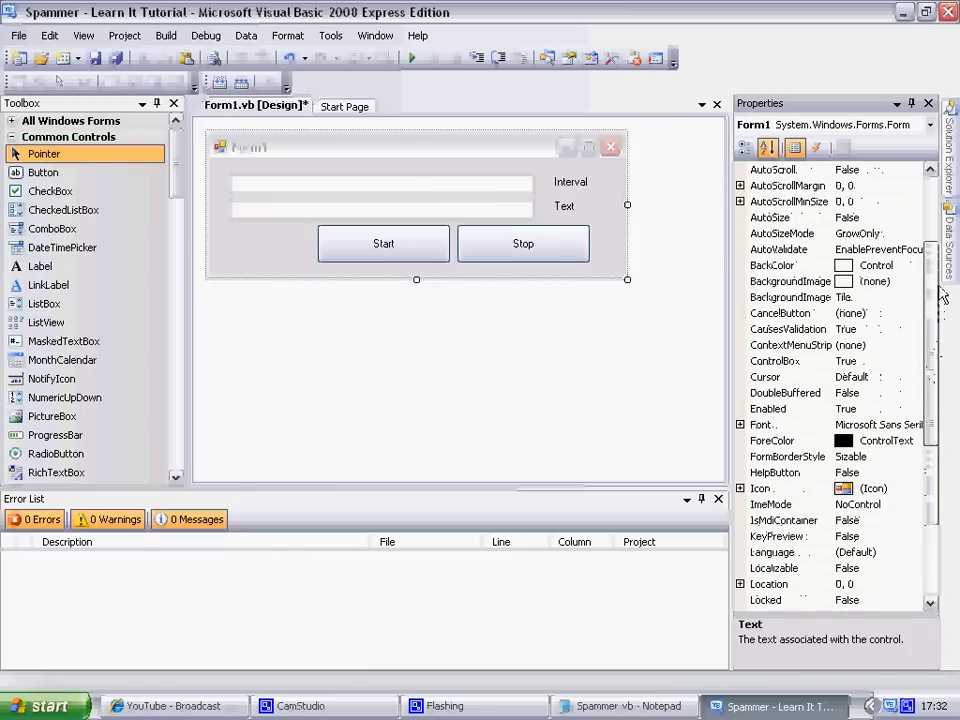
click(912, 264)
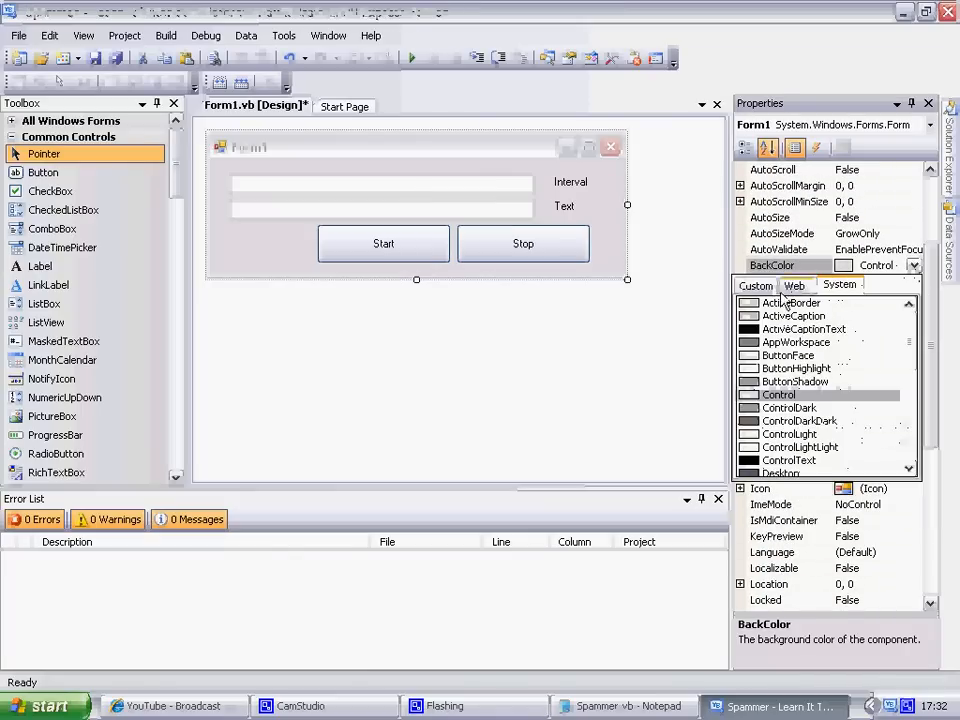
click(794, 284)
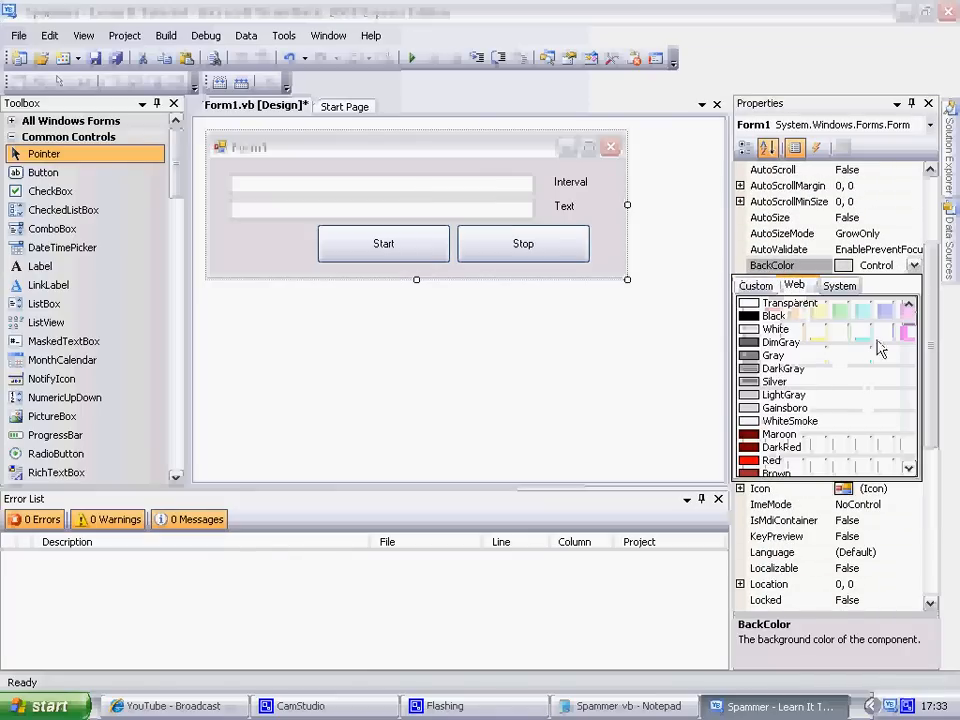
scroll(down, 3)
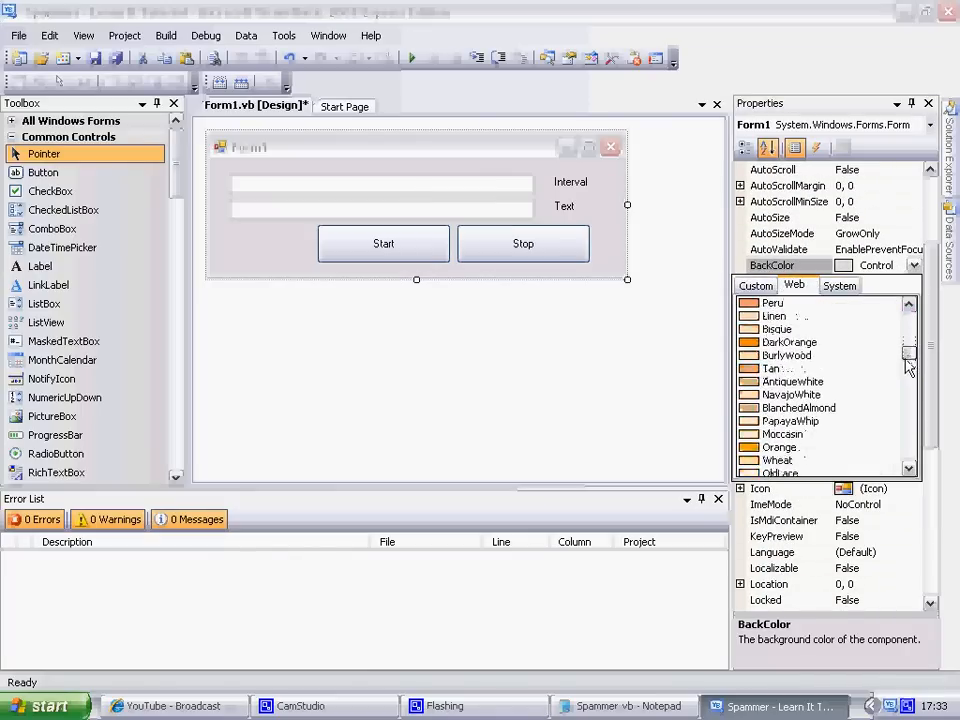
click(776, 448)
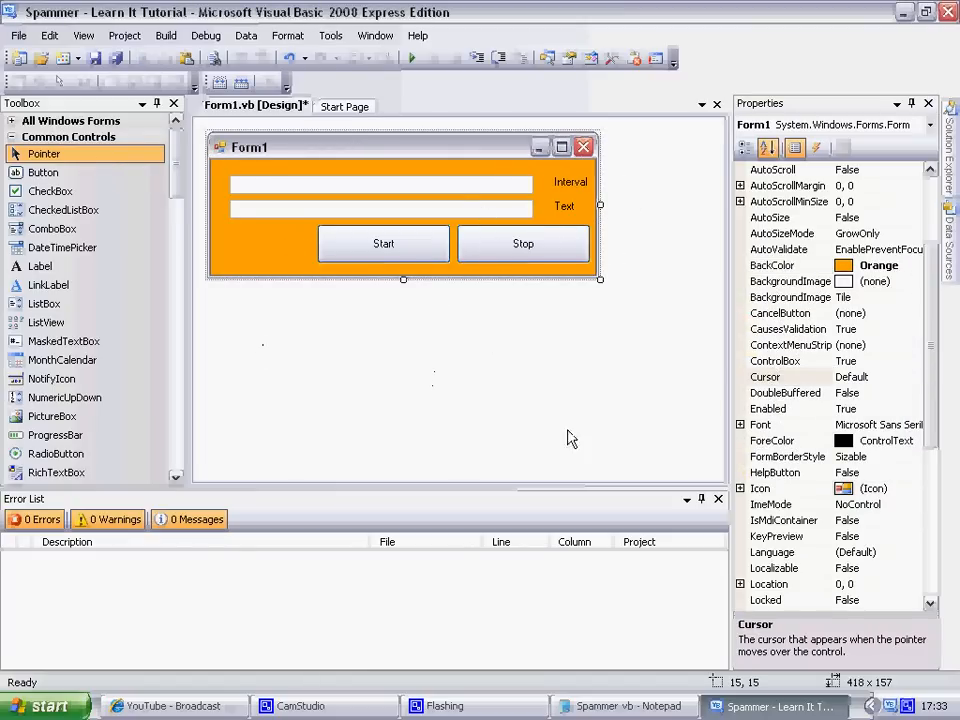
- Bring up the prepared Spammer code in Notepad
click(620, 706)
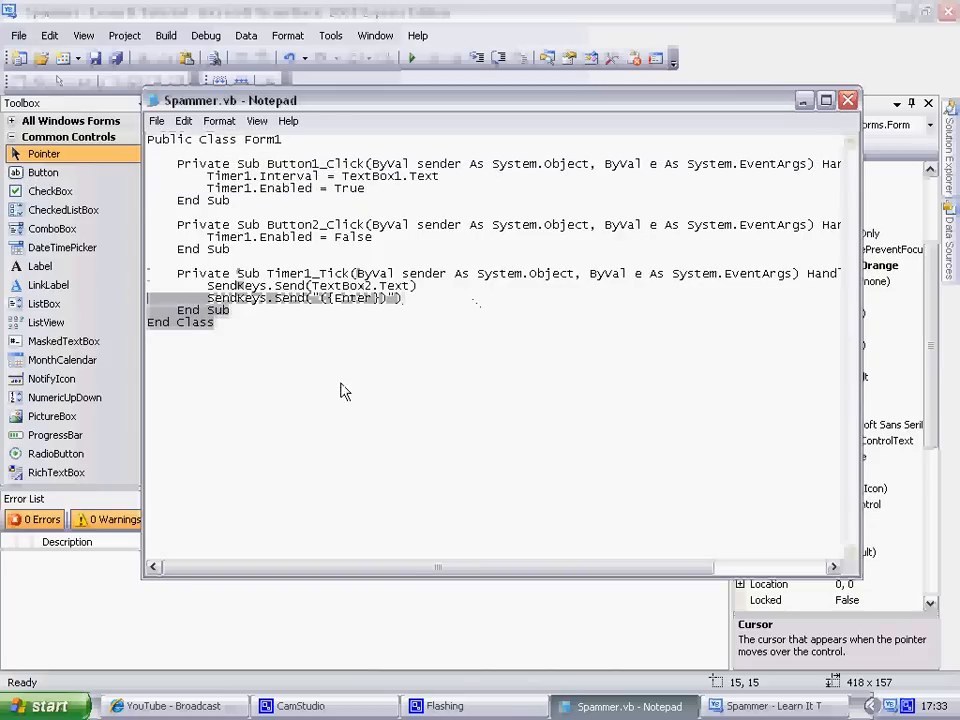
- Add a Timer1 component to the form and return to paste the copied SendKeys lines
click(776, 706)
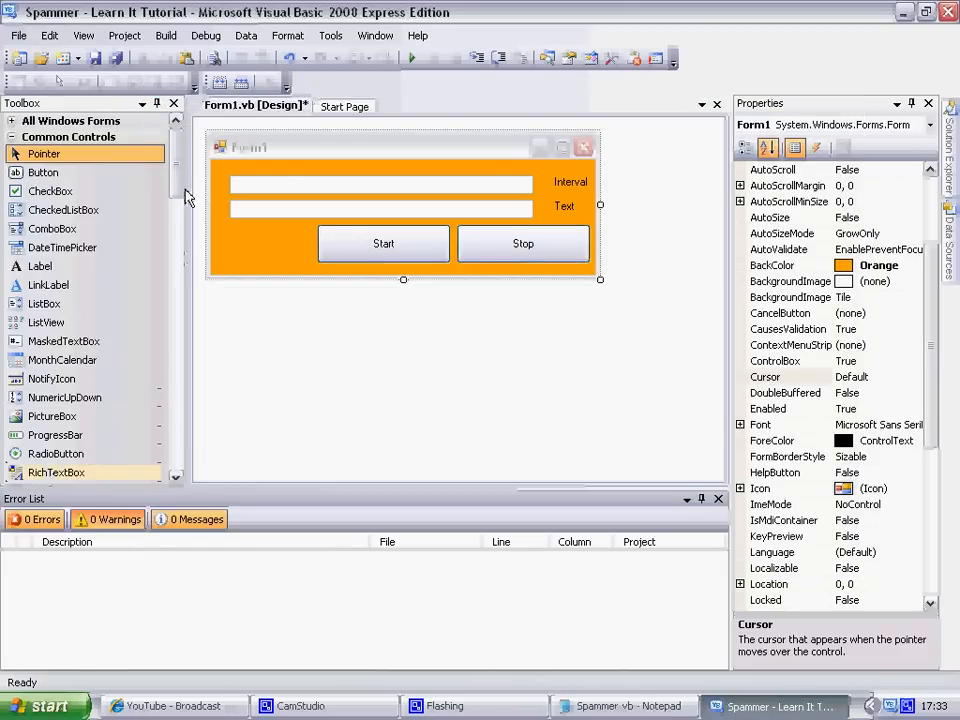
scroll(down, 3)
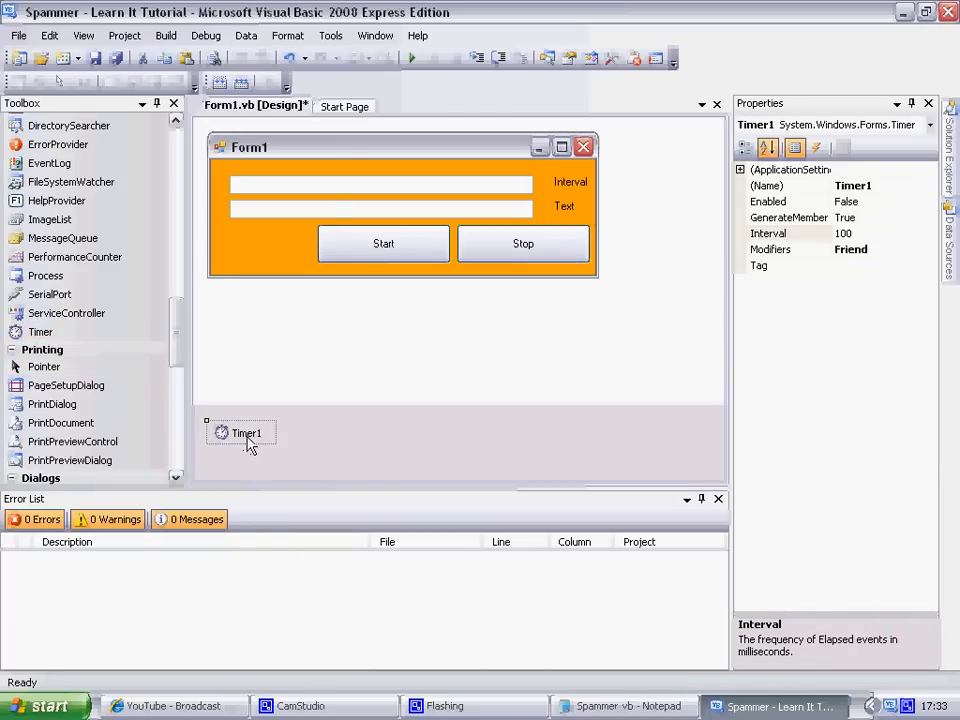
click(620, 704)
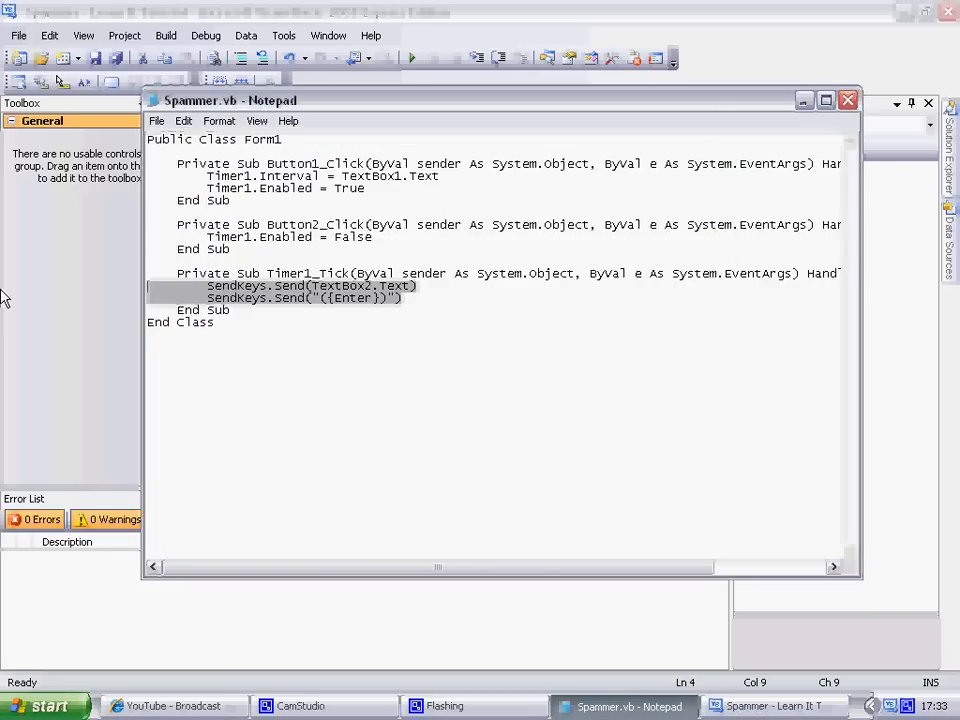
click(776, 704)
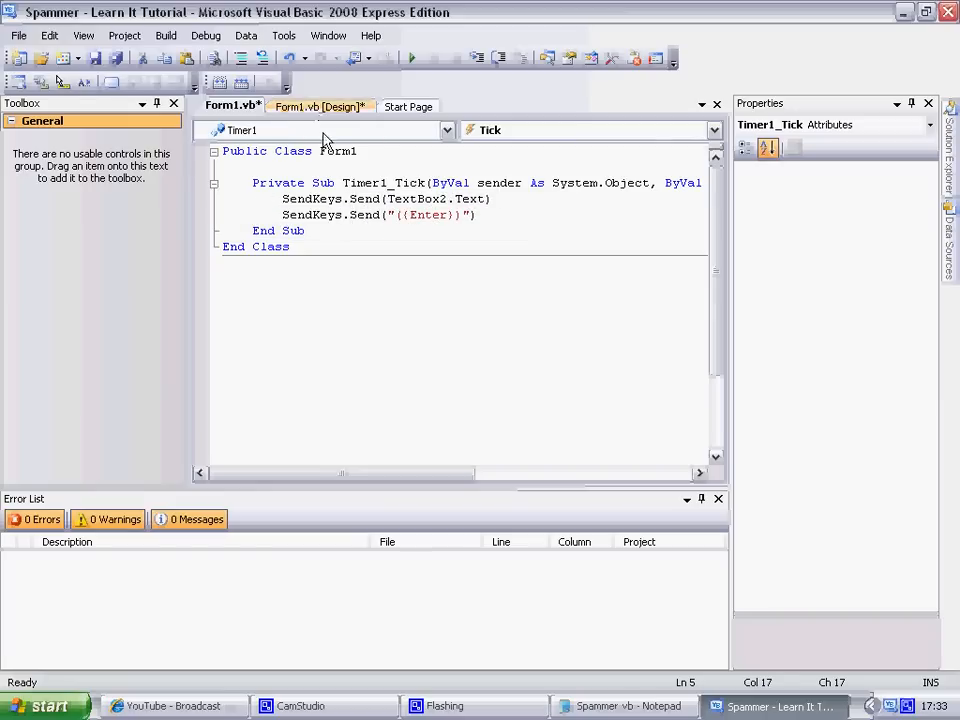
- Open Timer1's Tick handler that sends TextBox2's text followed by Enter
click(320, 106)
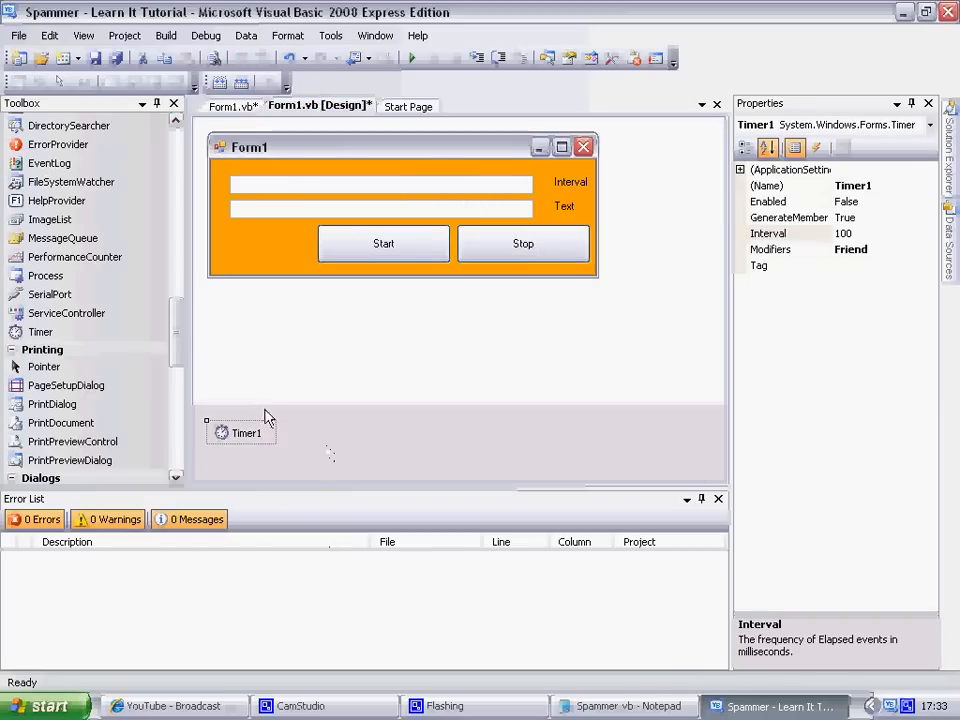
click(844, 232)
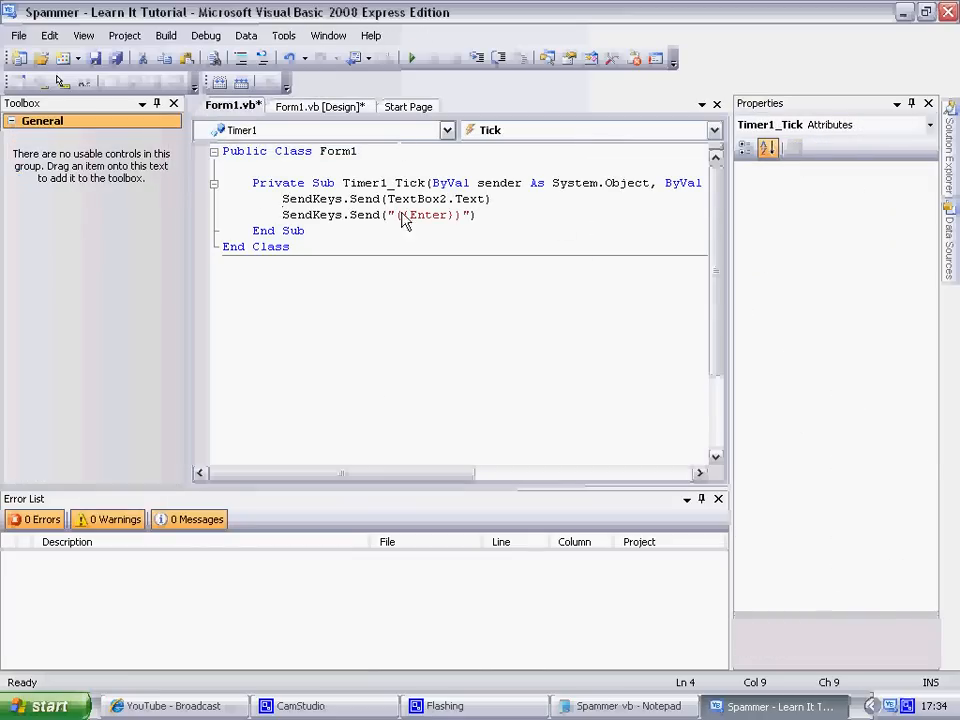
- Add Button1_Click setting Timer1.Interval from TextBox1.Text and Timer1.Enabled = True
click(318, 106)
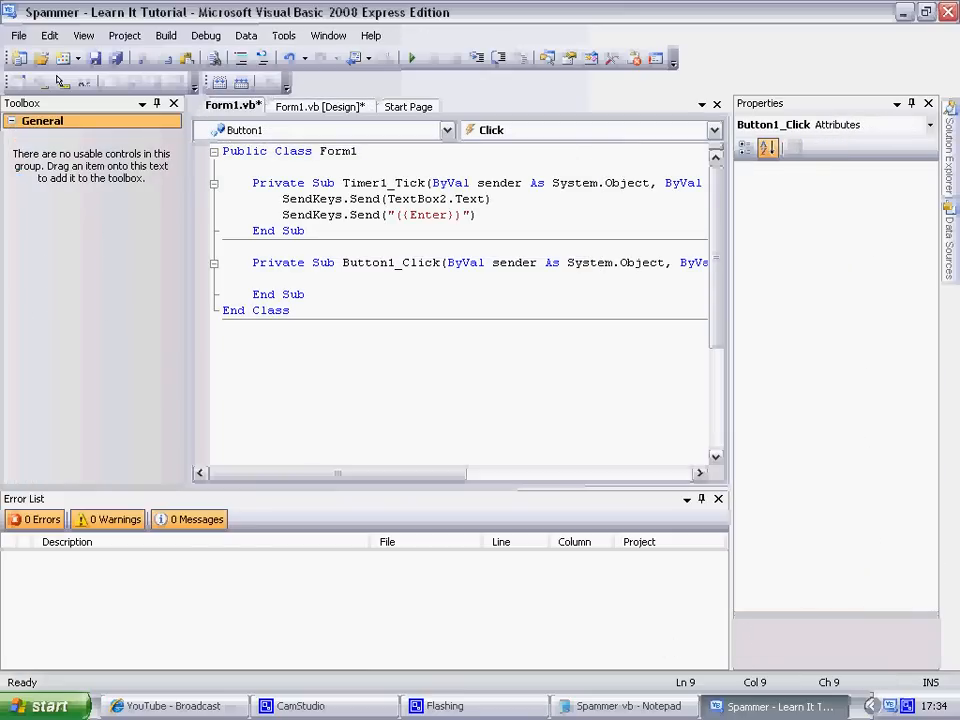
click(620, 706)
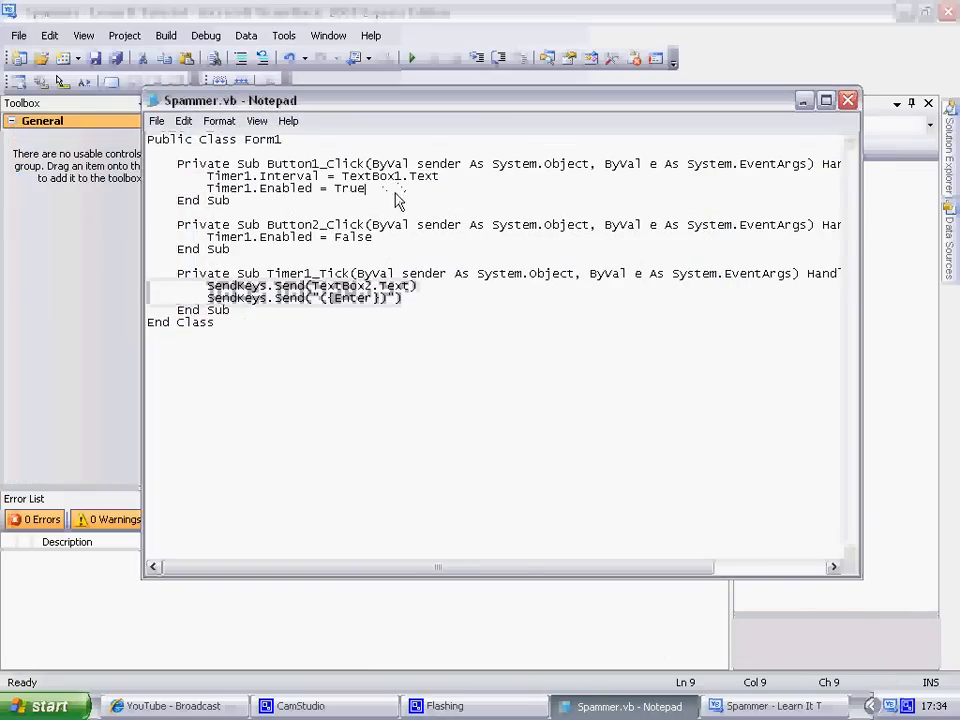
click(776, 706)
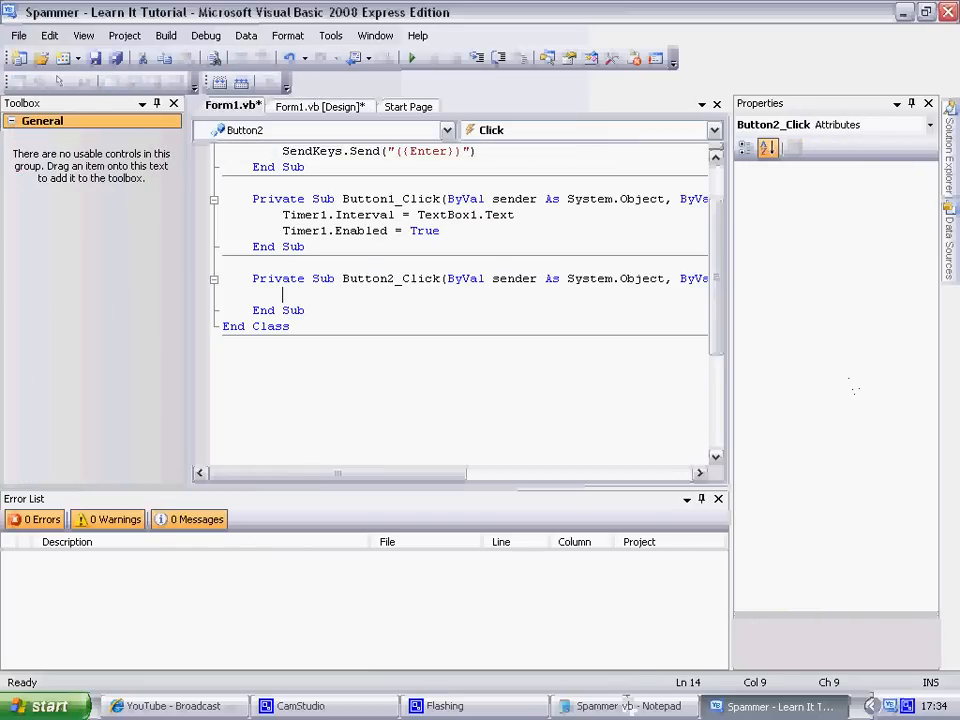
- Add Button2_Click with Timer1.Enabled = False and return to the form designer
click(624, 704)
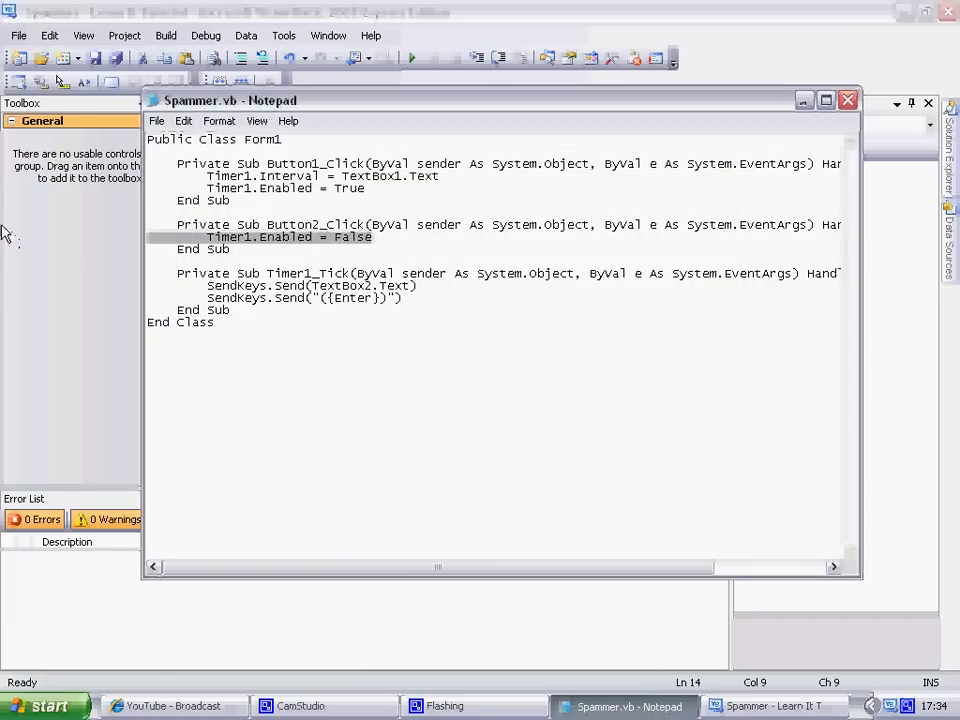
click(776, 704)
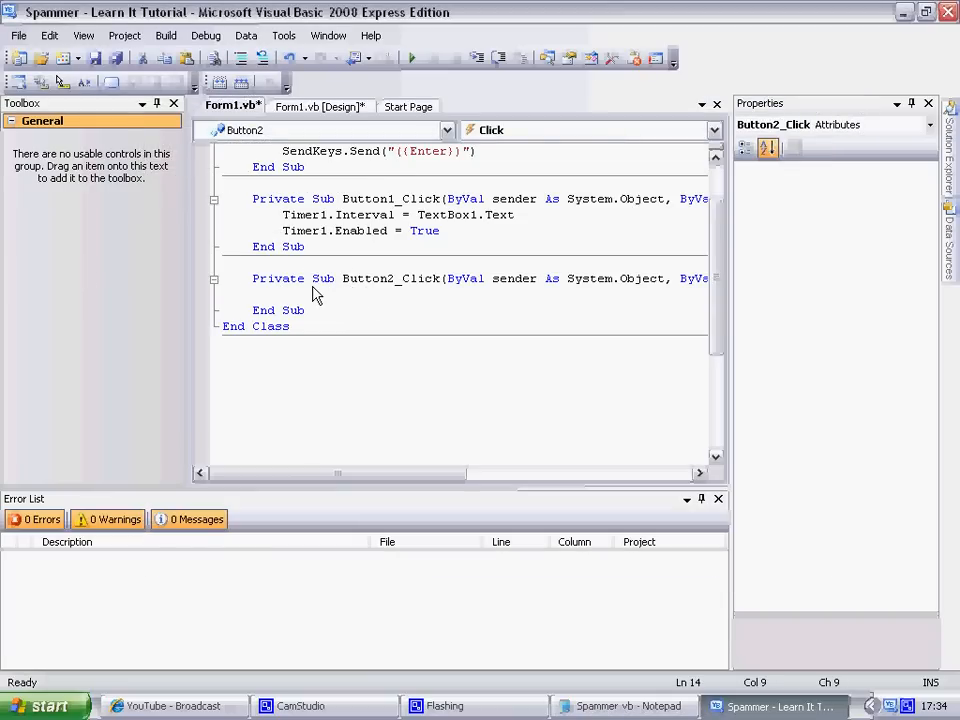
text(Timer1.Enabled = False)
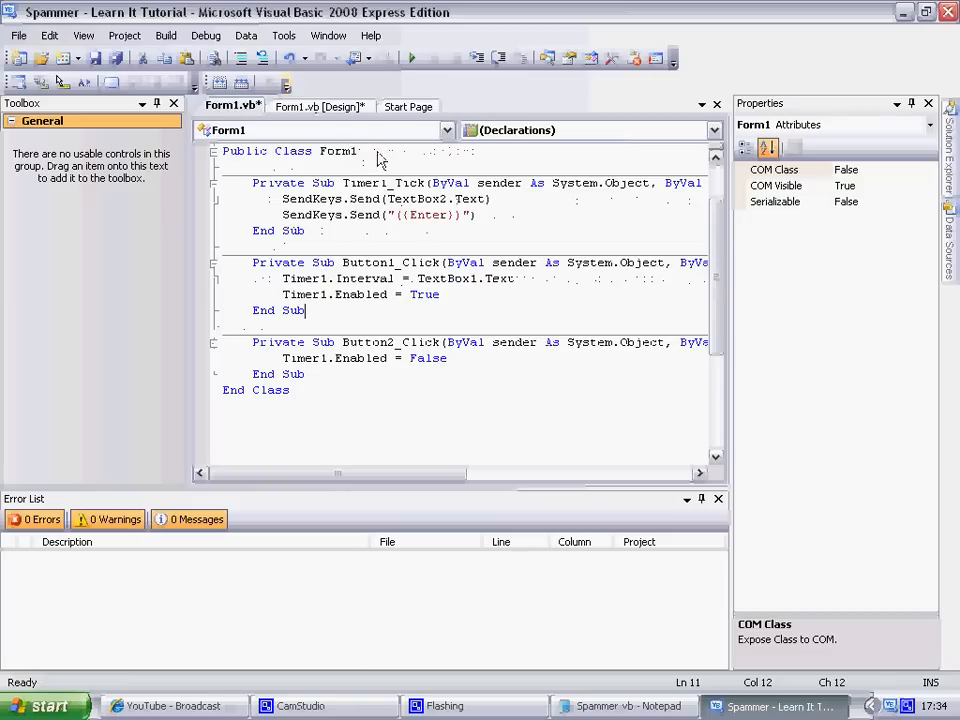
click(318, 106)
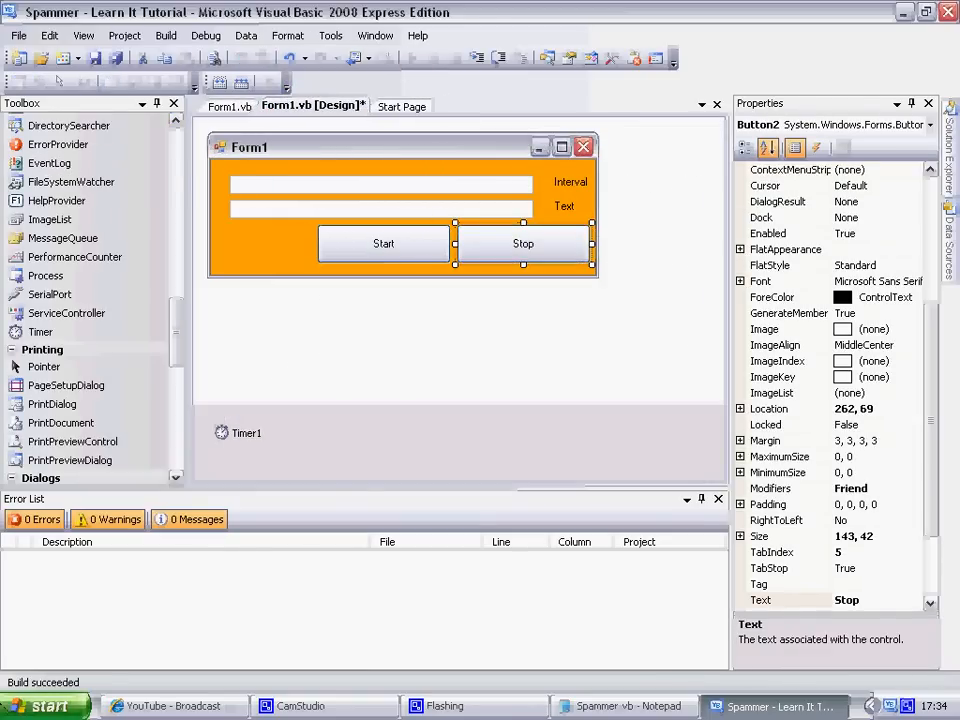
- Launch a blank Notepad and enter interval 20 in the running Spammer form
click(44, 704)
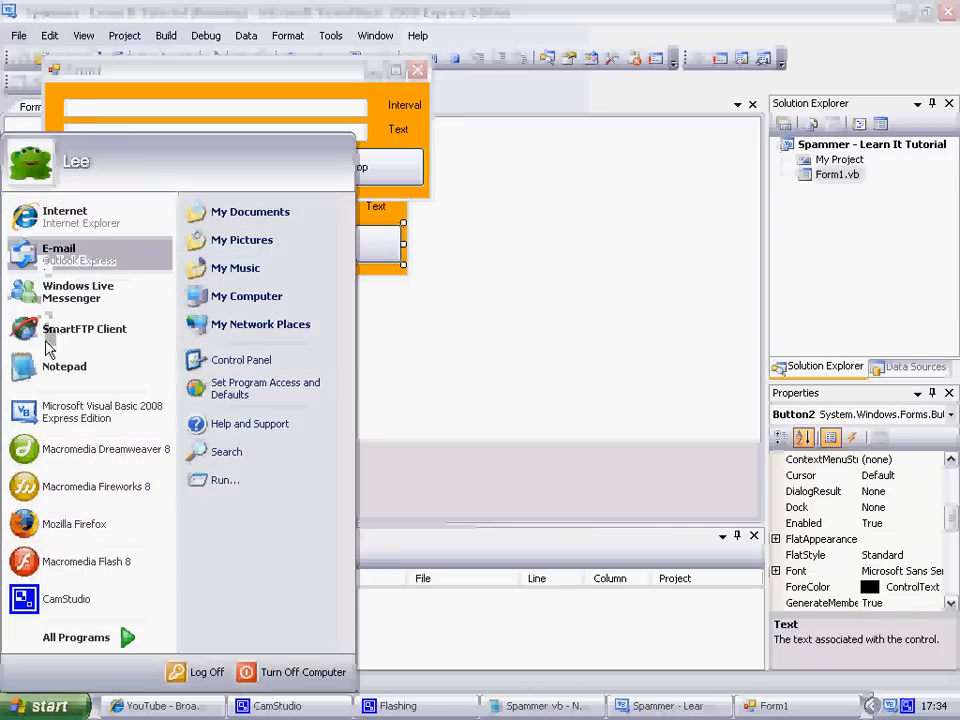
click(64, 366)
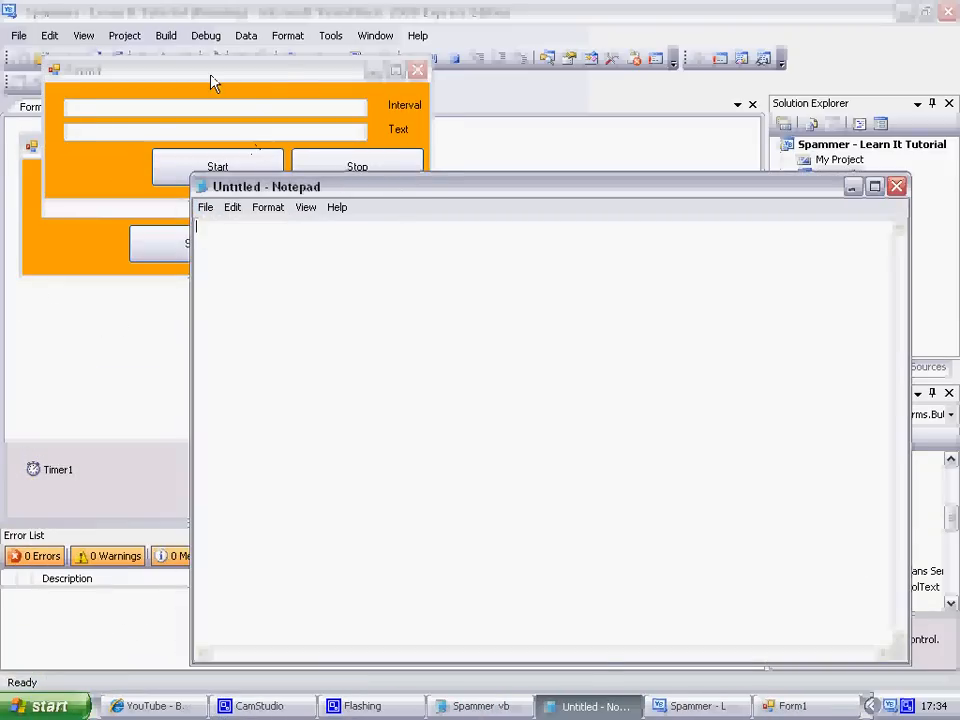
click(796, 706)
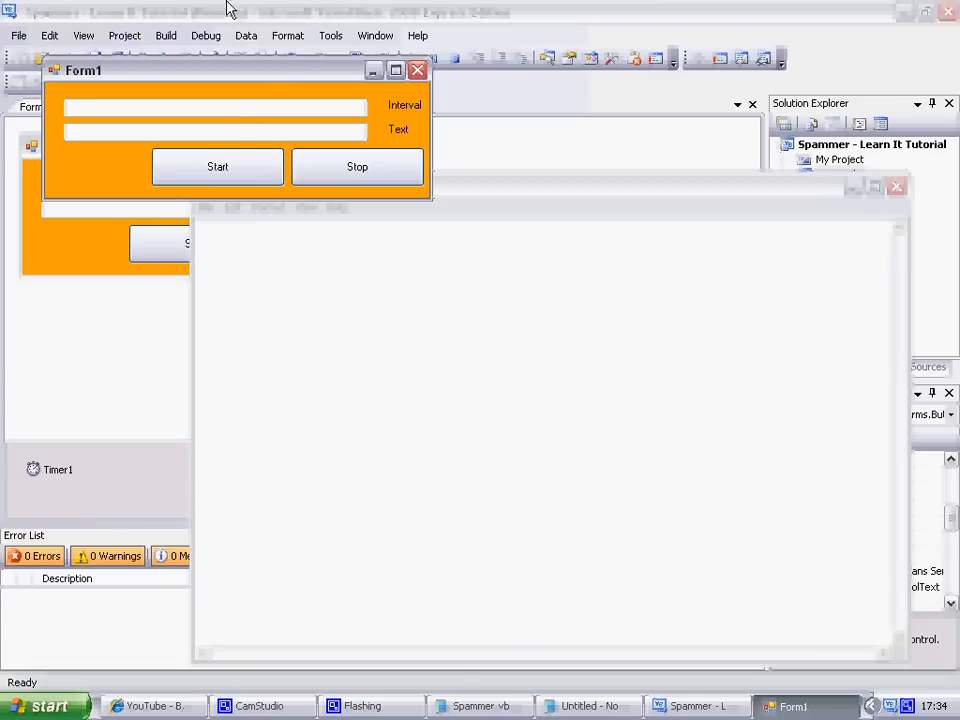
text(20)
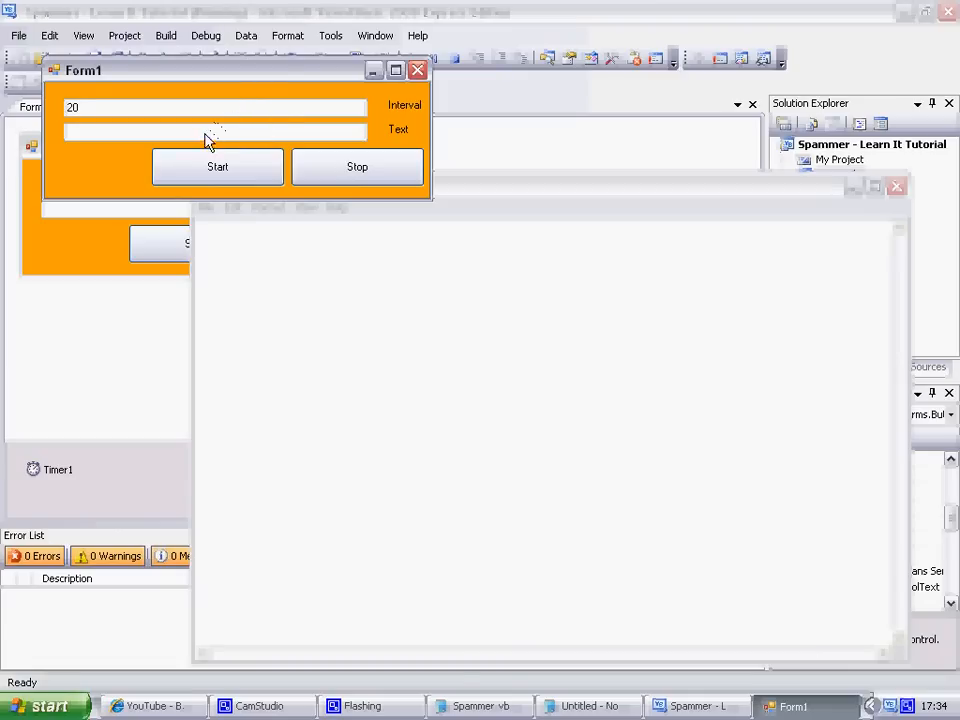
- Enter 'Thanks For Watching My' into the message text box
click(216, 132)
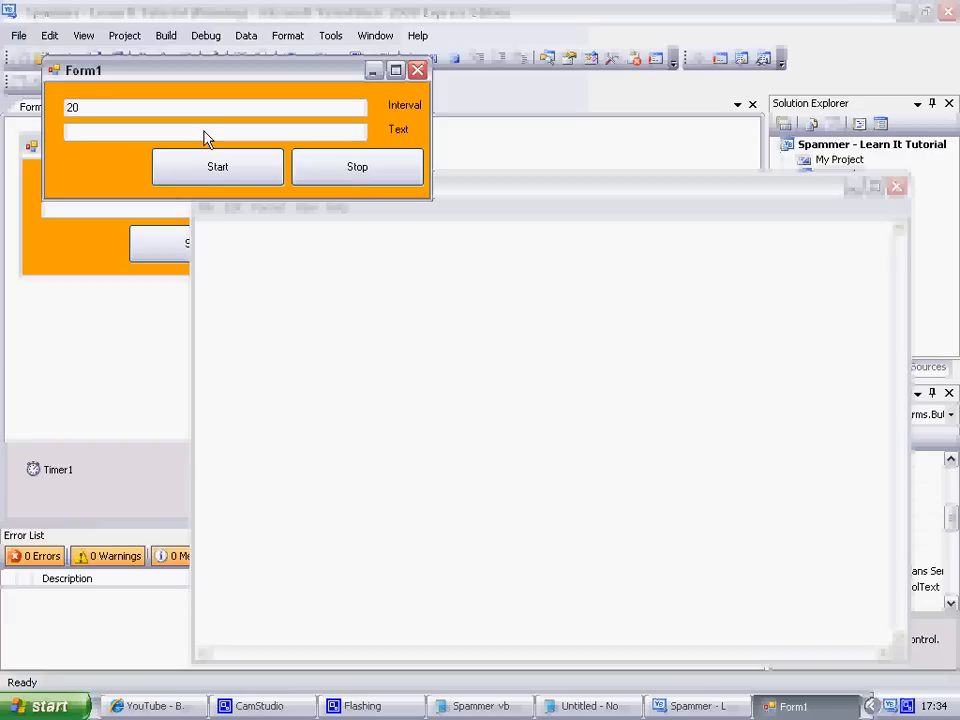
text(Thanks)
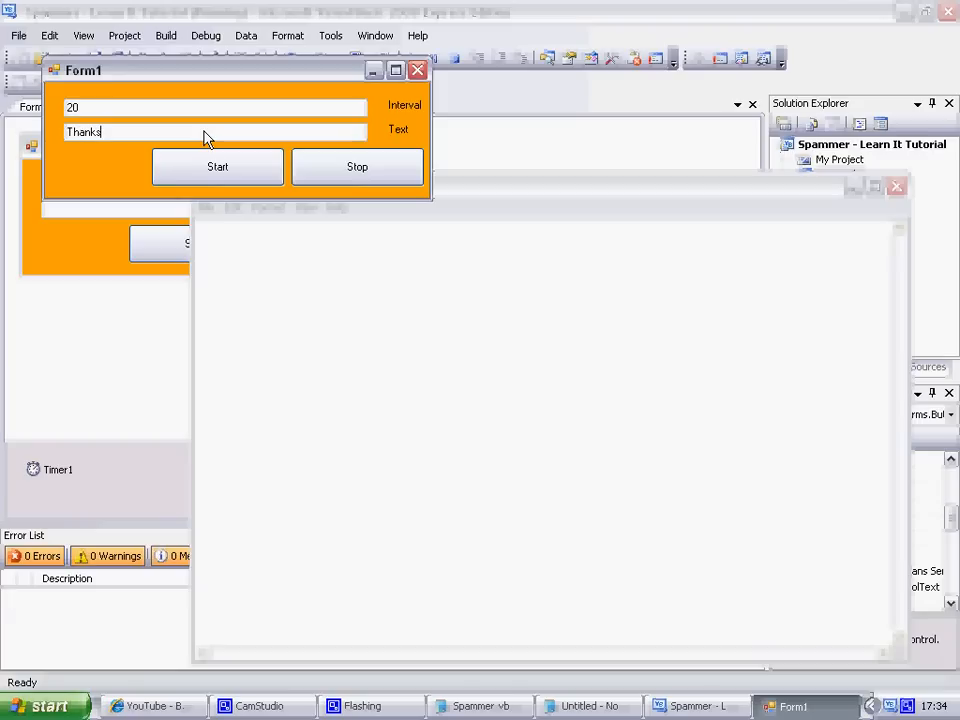
text(For Wa)
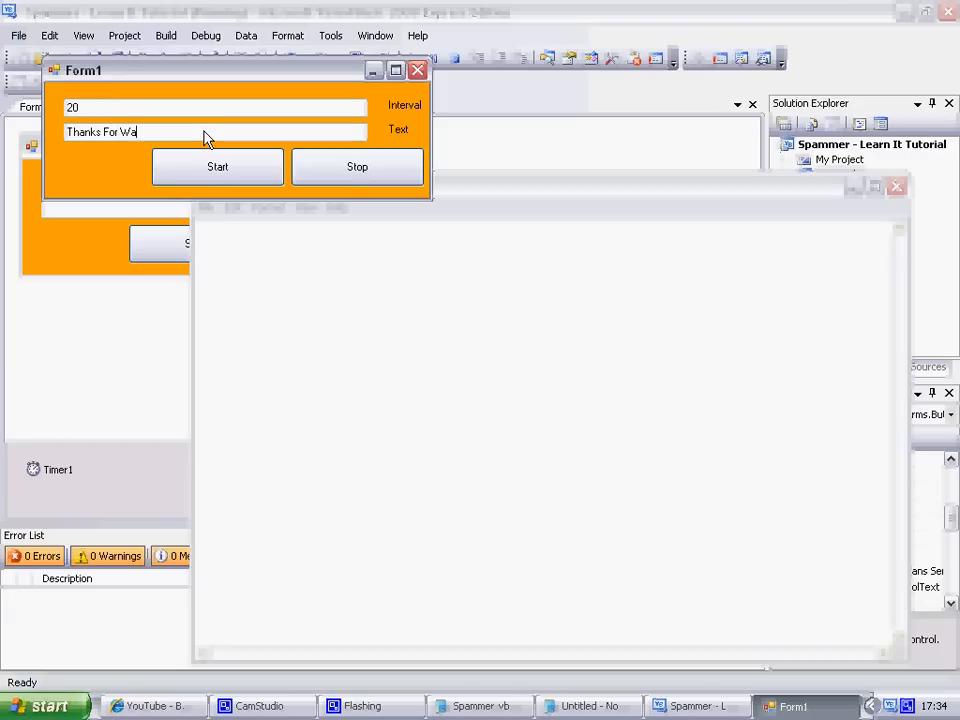
text(tching My)
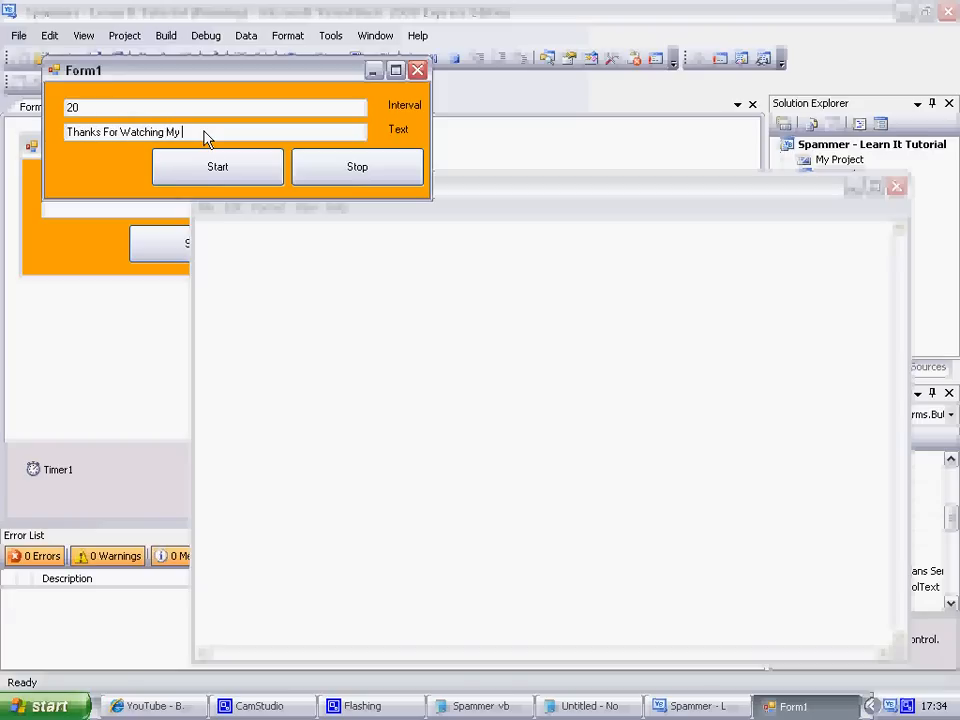
- Finish the text with 'Tutorial' and start spamming into Notepad
text(Tutorial)
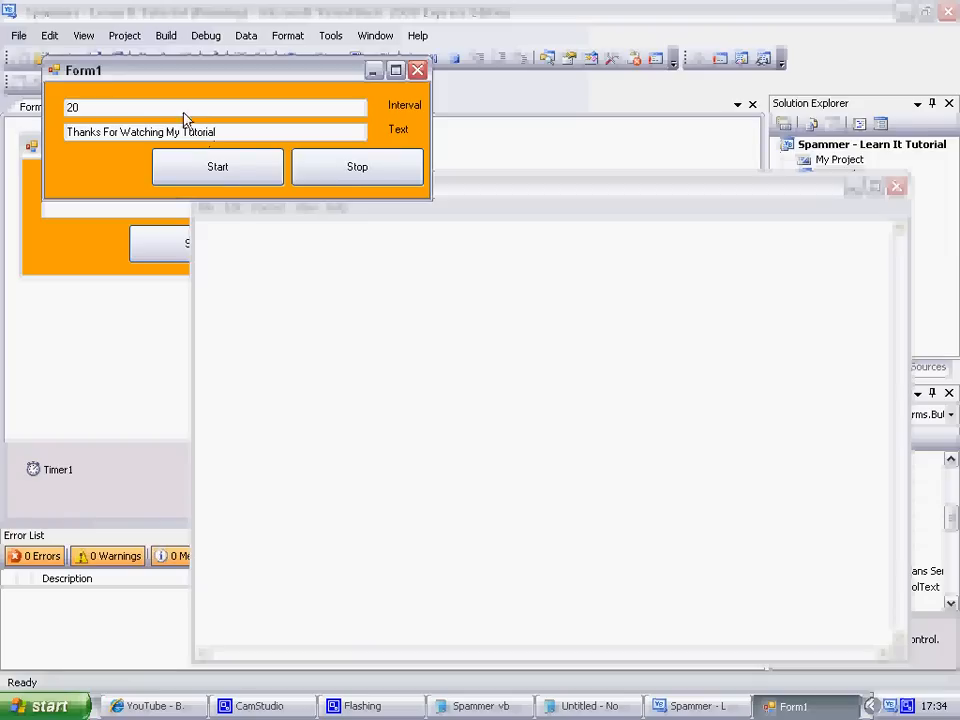
click(216, 166)
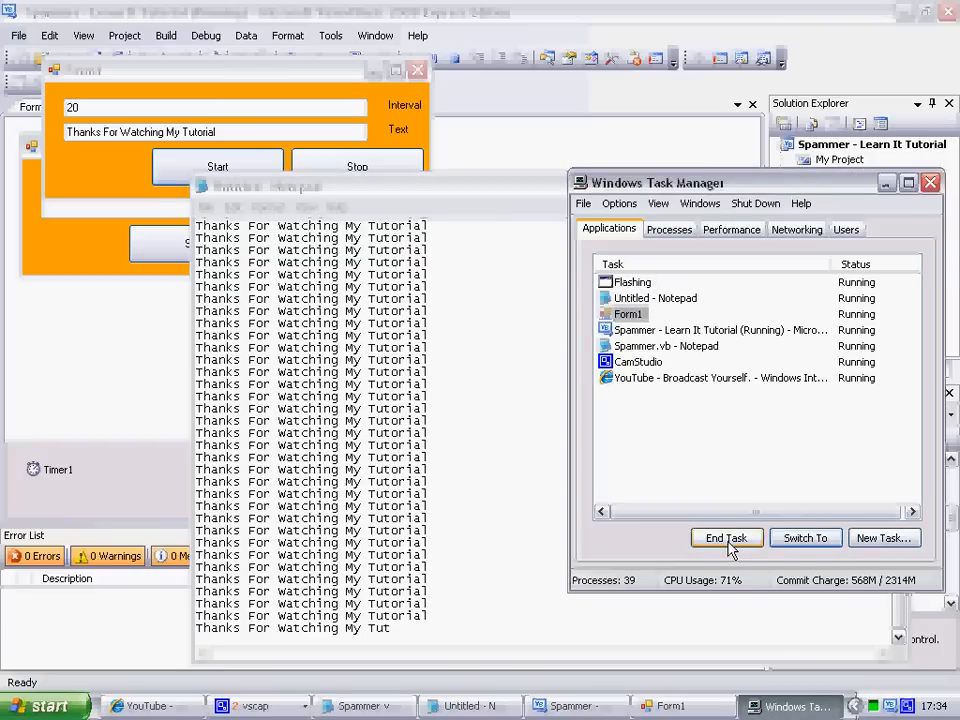
- End Form1 in Task Manager, then close Notepad without saving
click(728, 538)
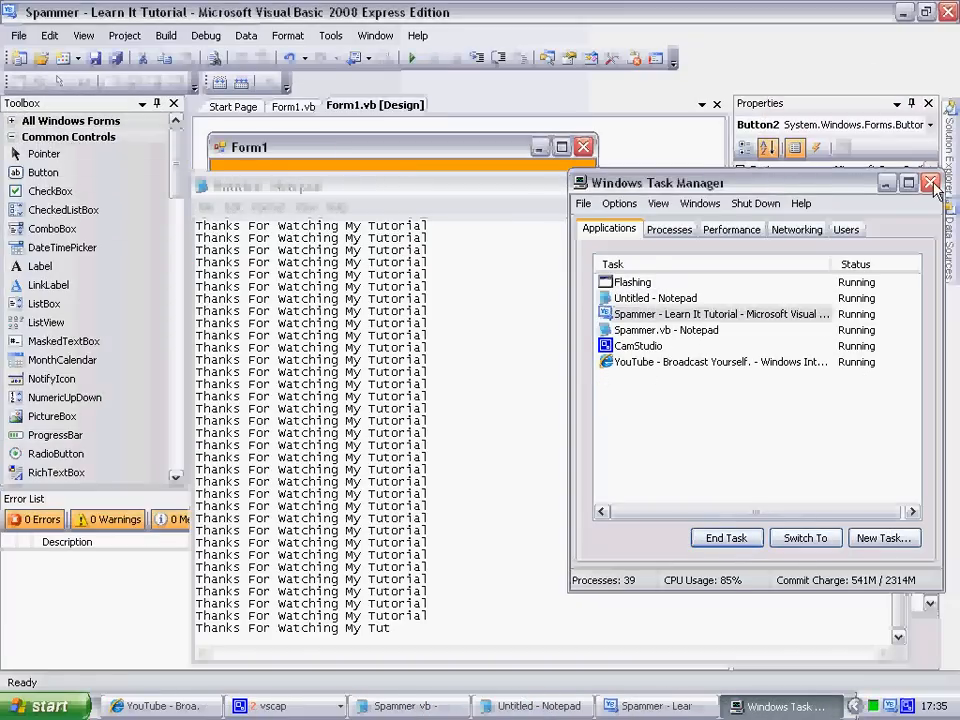
click(928, 184)
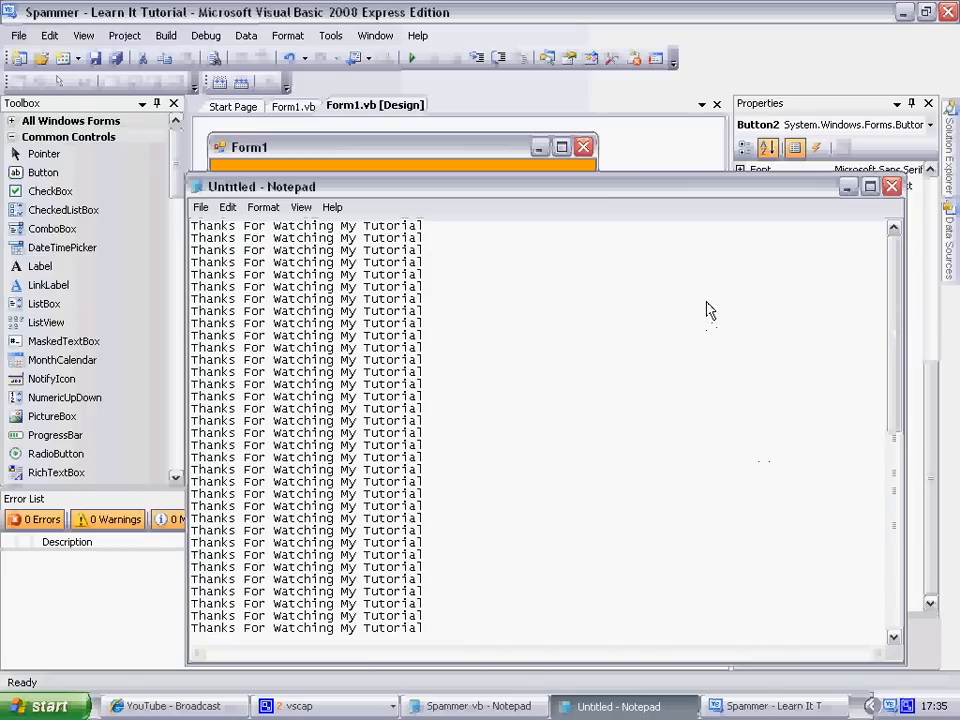
click(888, 186)
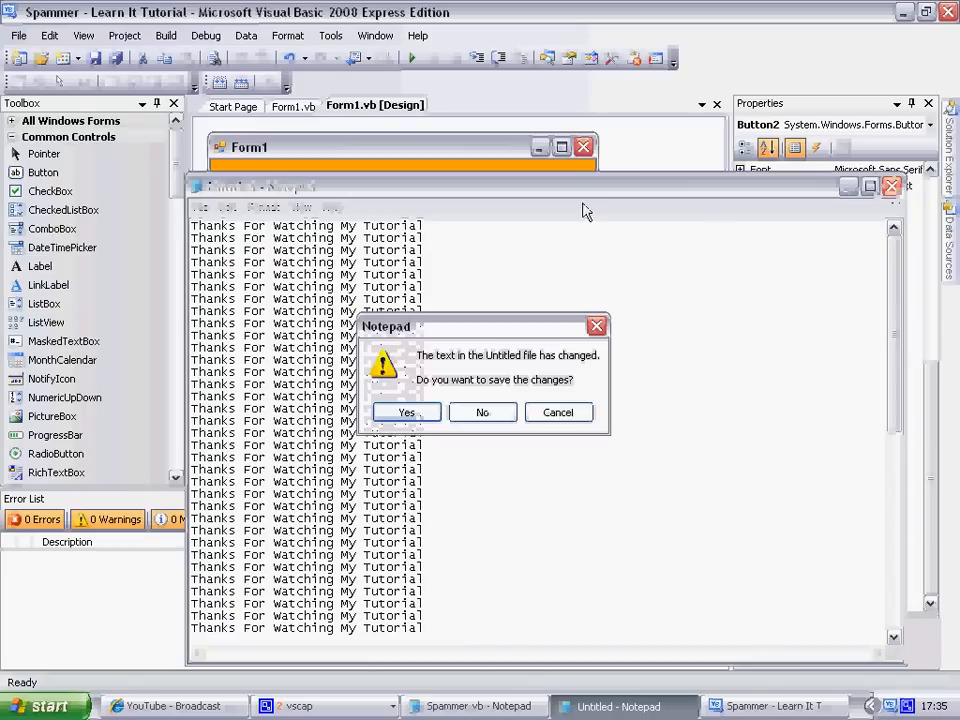
click(482, 412)
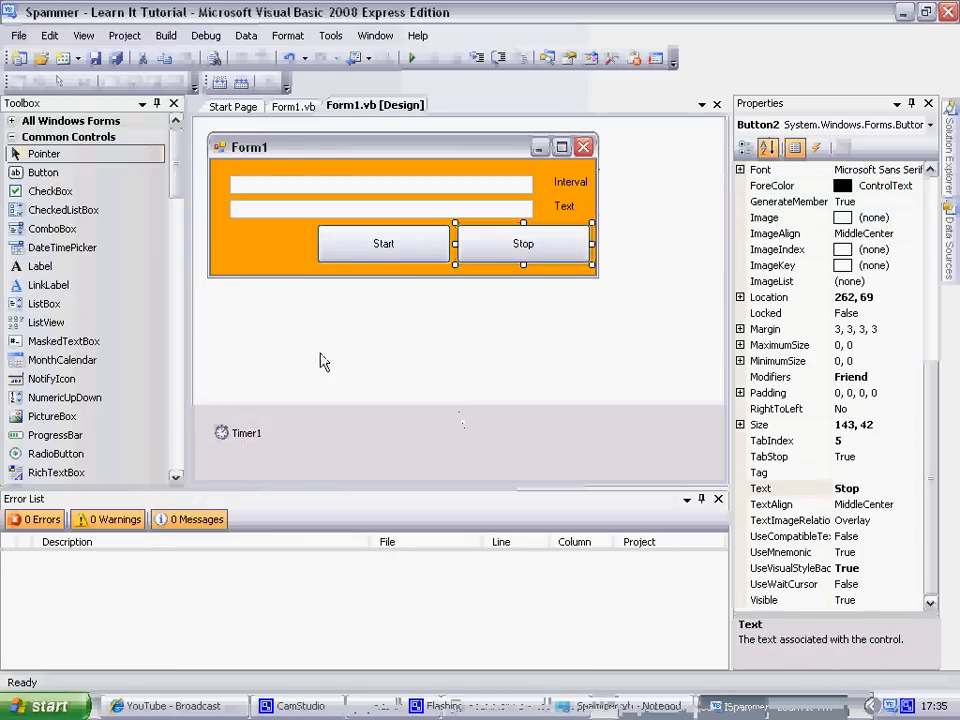